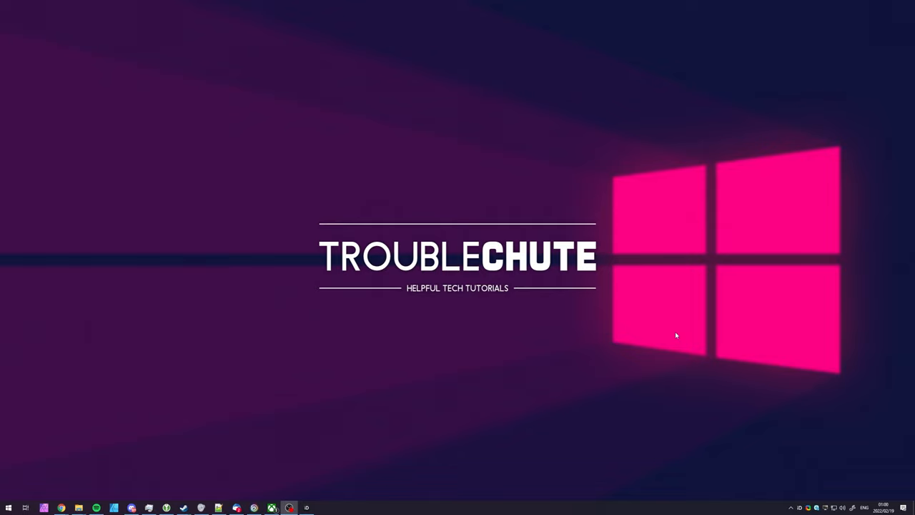
Bring up Discord from the taskbar, showing the TCNO Community server's feed channel.
click(289, 508)
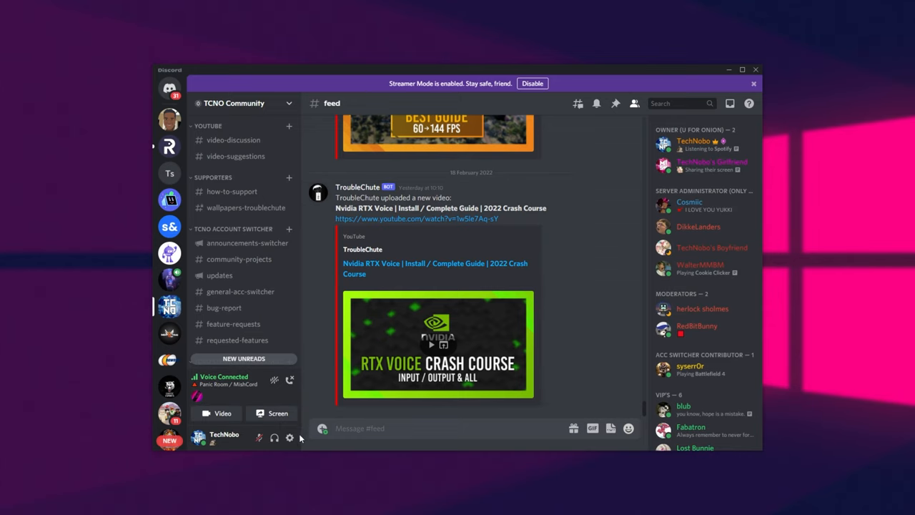
Show Discord's Advanced app settings page with the Hardware Acceleration option.
click(289, 438)
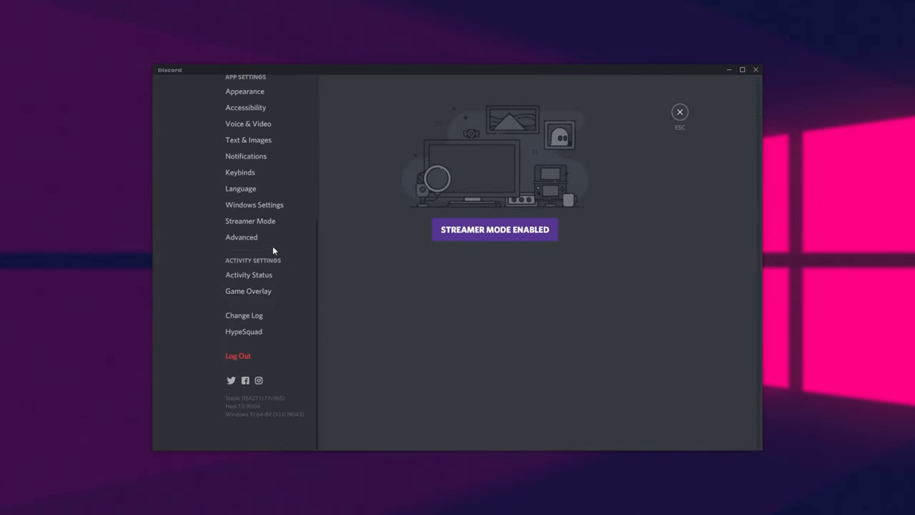
click(240, 238)
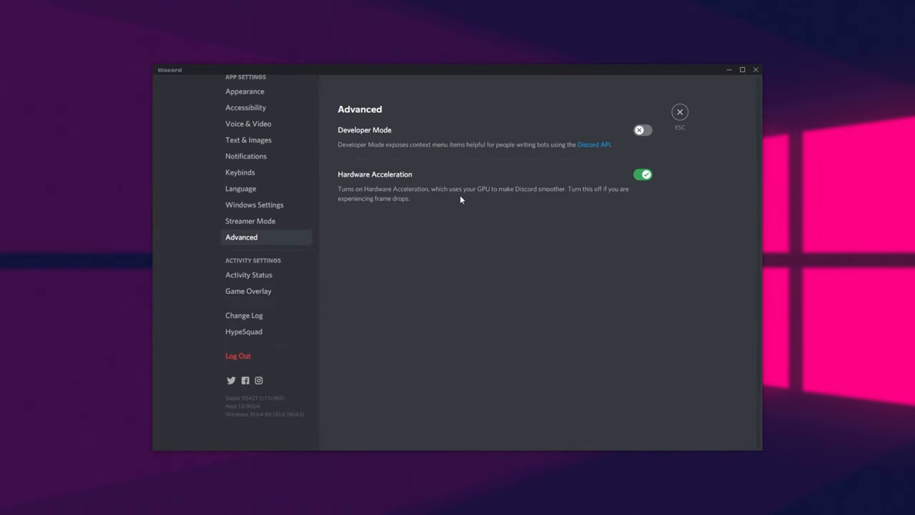
mouse_move(492, 220)
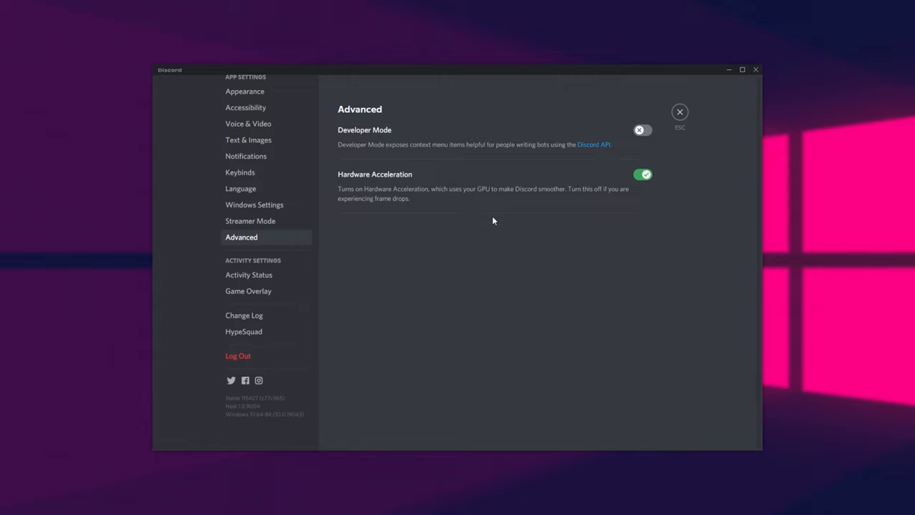
mouse_move(598, 194)
text(clea)
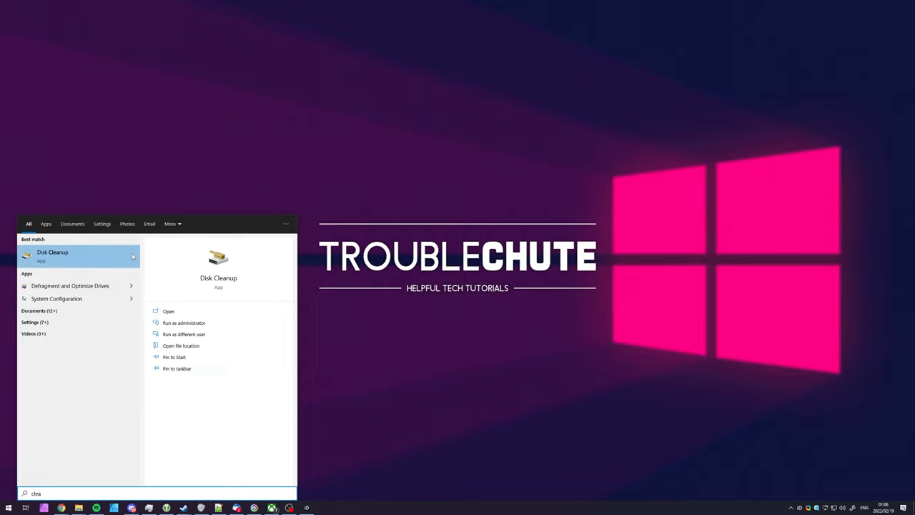
mouse_move(183, 323)
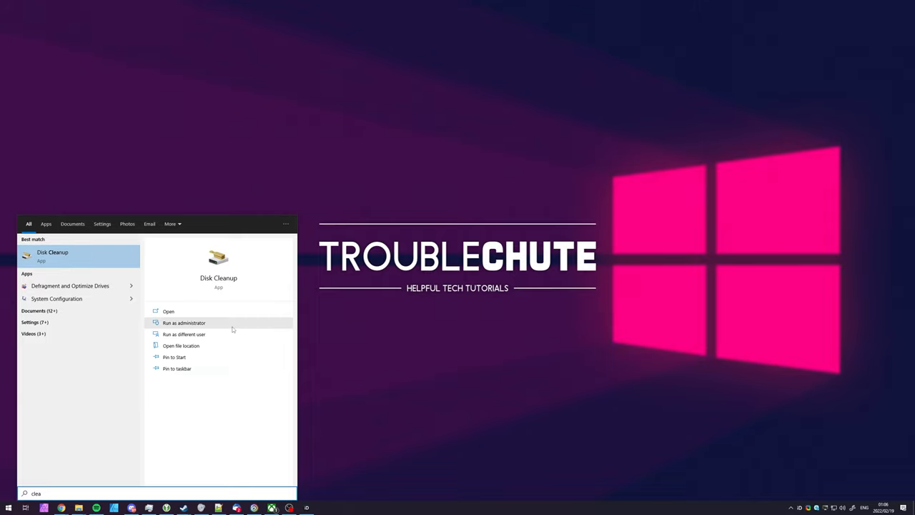
Launch Disk Cleanup as administrator and choose drive C: for cleanup.
click(169, 312)
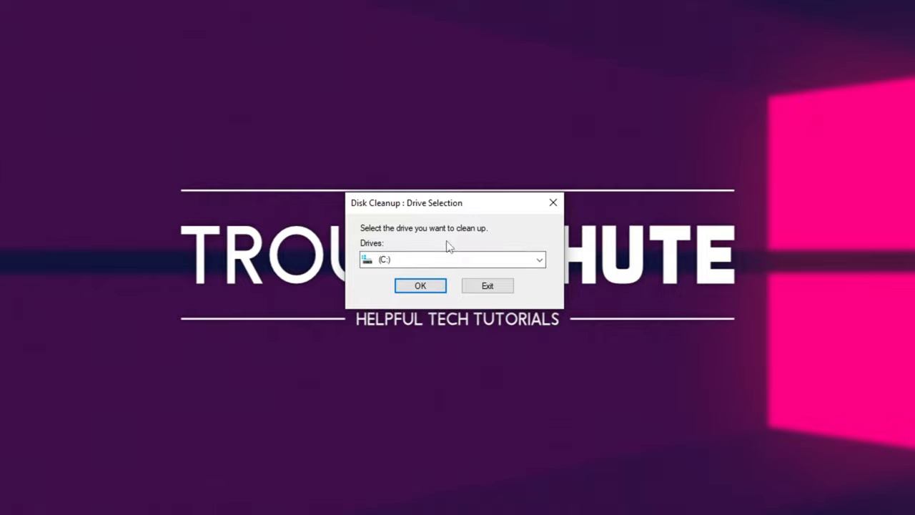
click(421, 286)
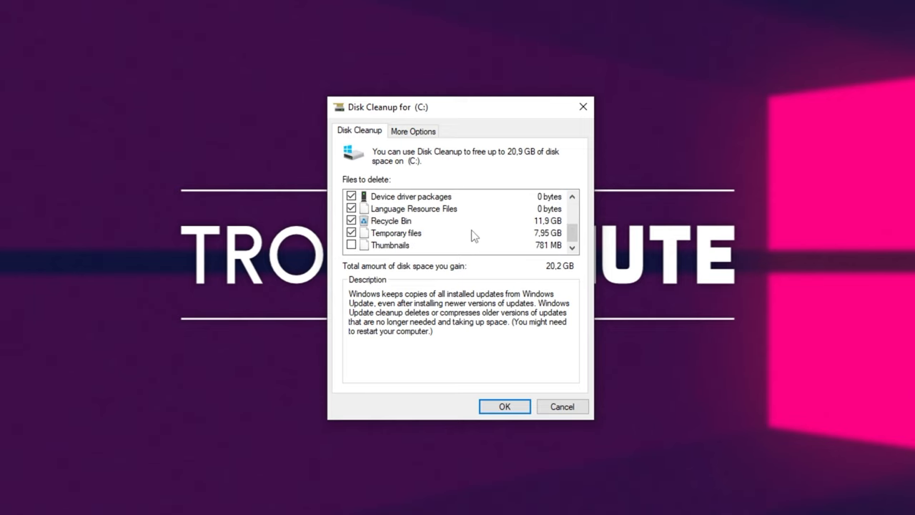
Review the Recycle Bin and Thumbnails entries, then start cleaning the checked files (~20.2 GB).
click(392, 220)
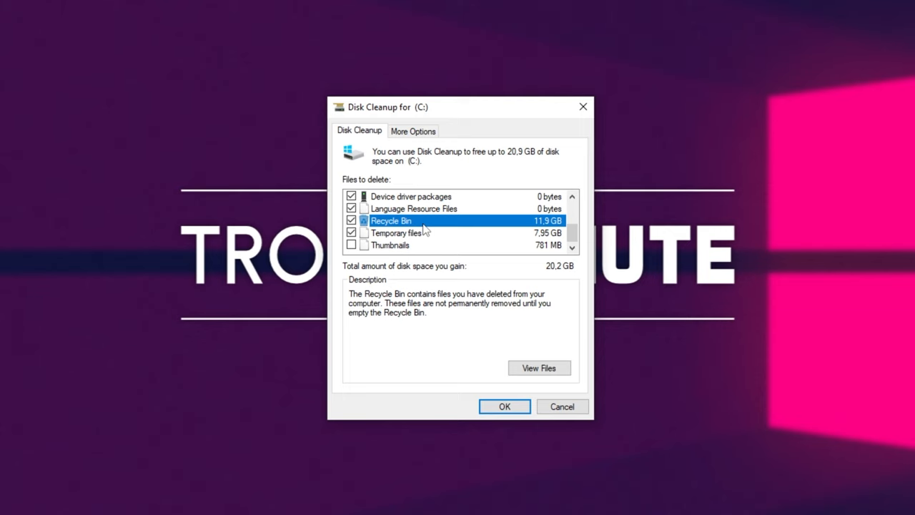
click(389, 244)
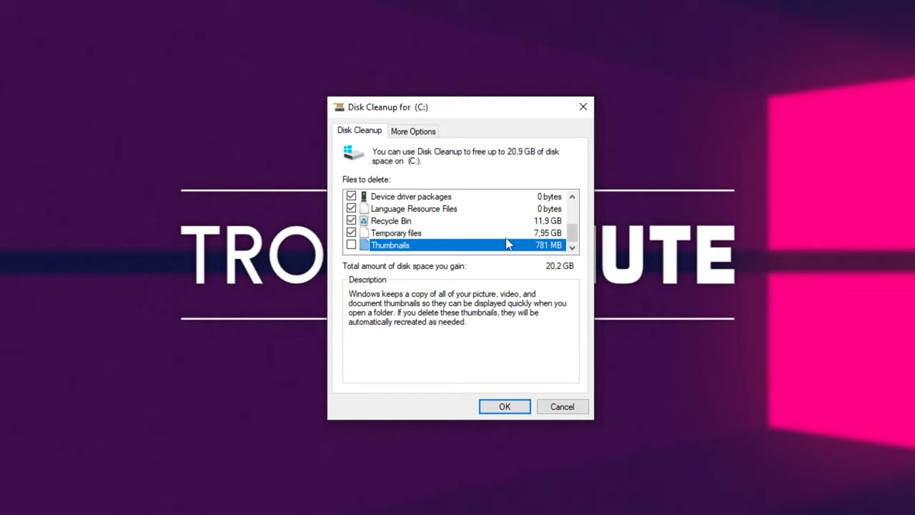
click(392, 220)
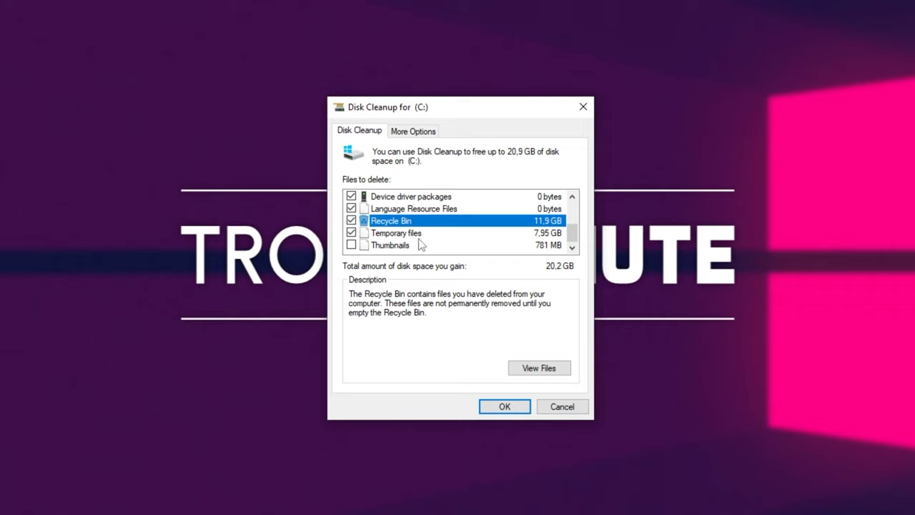
click(503, 406)
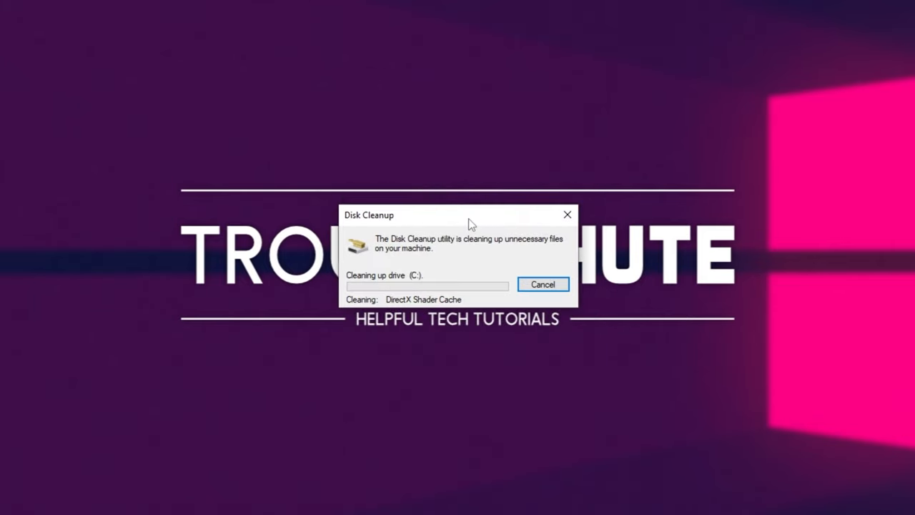
mouse_move(855, 146)
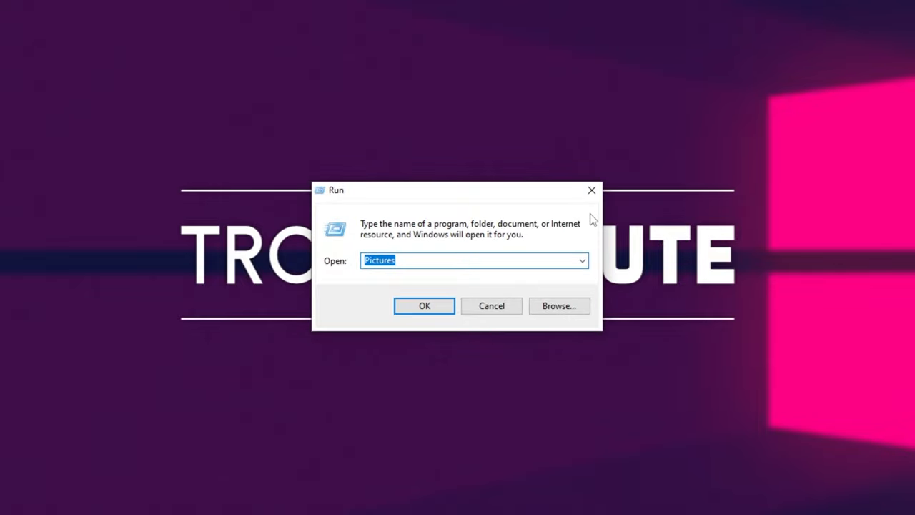
Open the user's %temp% folder and request permanent deletion of all 282 items.
text(%temp%)
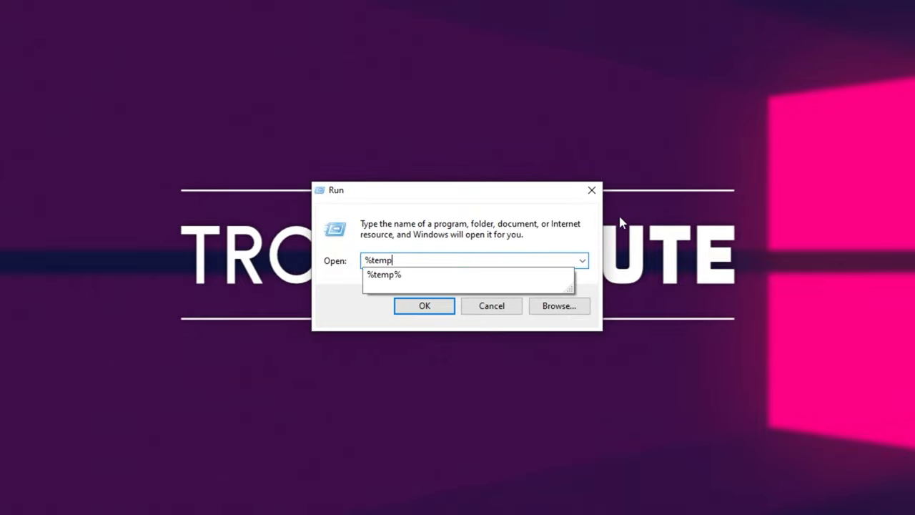
click(424, 306)
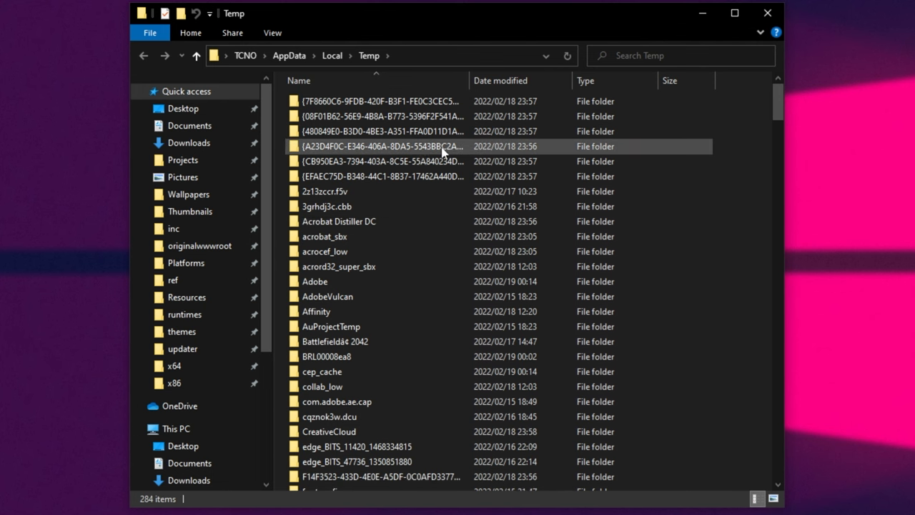
mouse_move(437, 154)
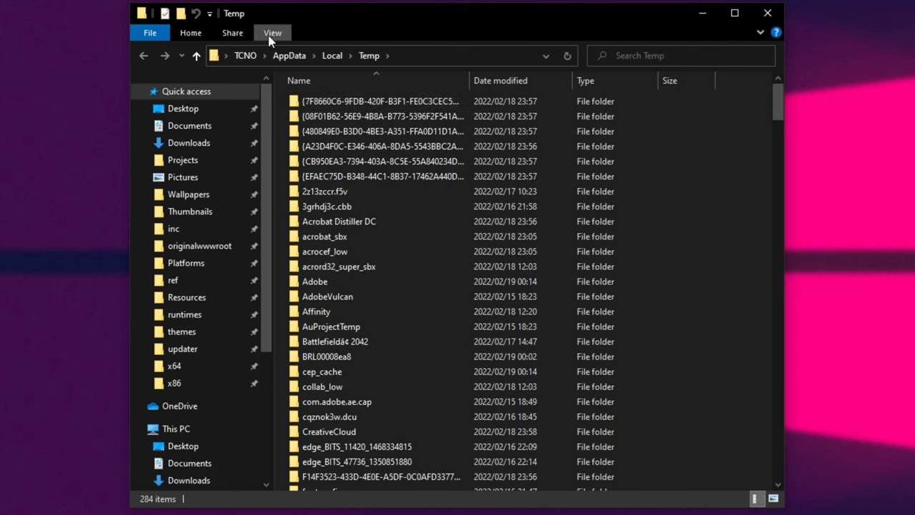
click(271, 31)
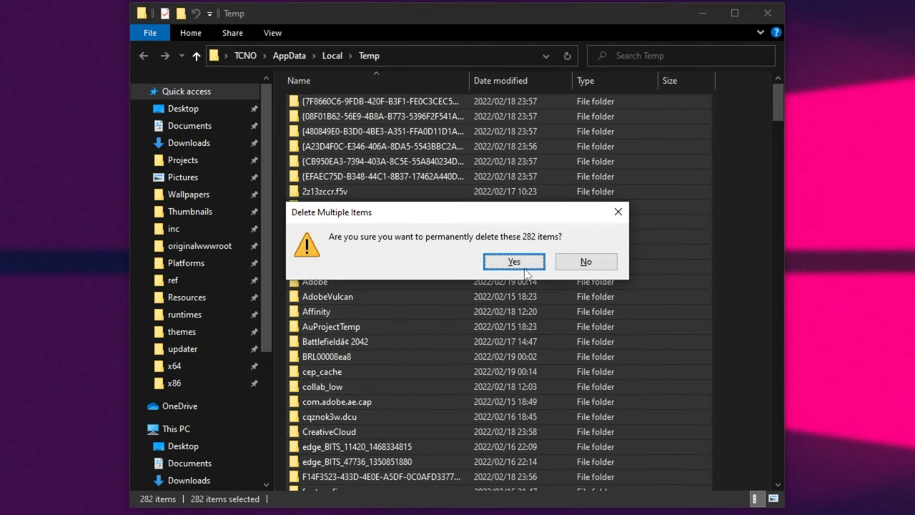
Confirm the deletion with admin rights, skipping in-use and missing items for all conflicts, then go to drive C:.
click(513, 260)
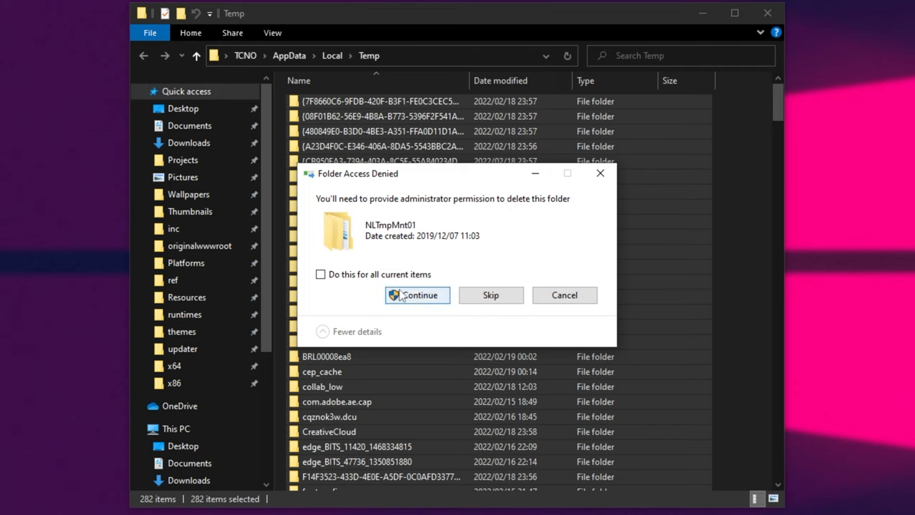
click(418, 294)
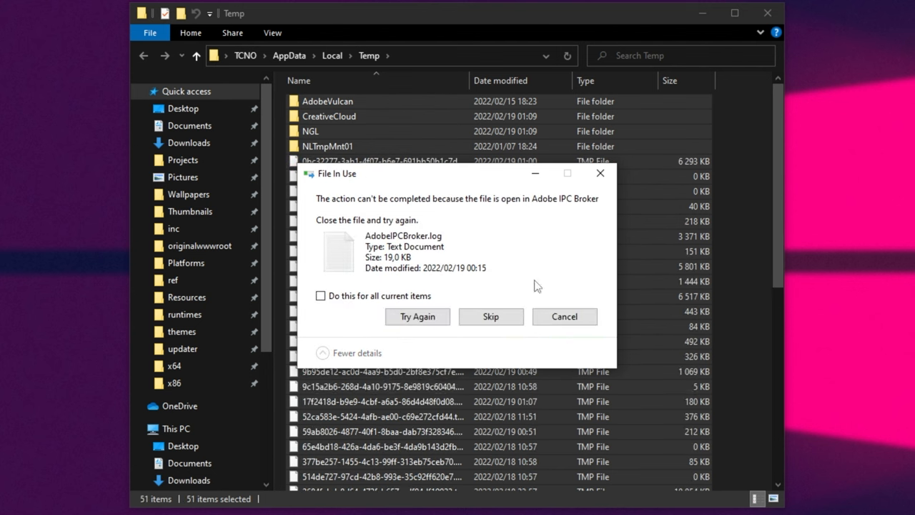
click(490, 316)
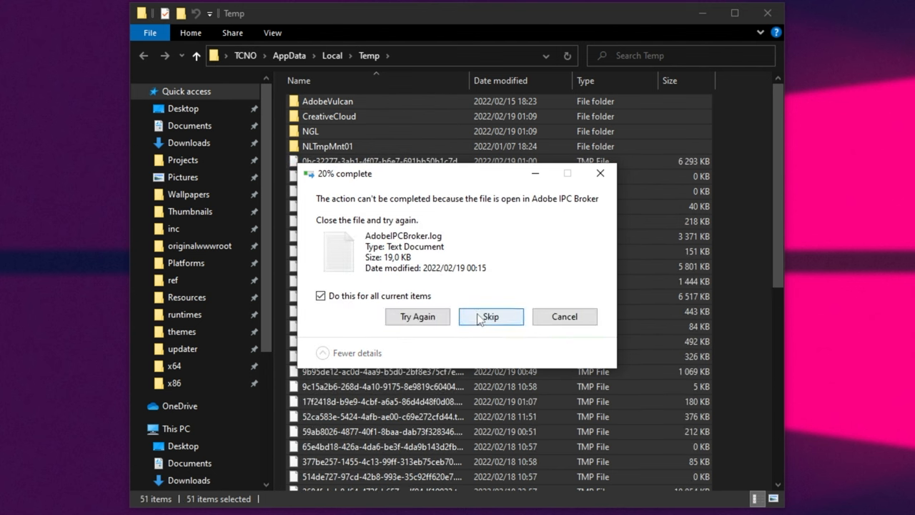
click(491, 316)
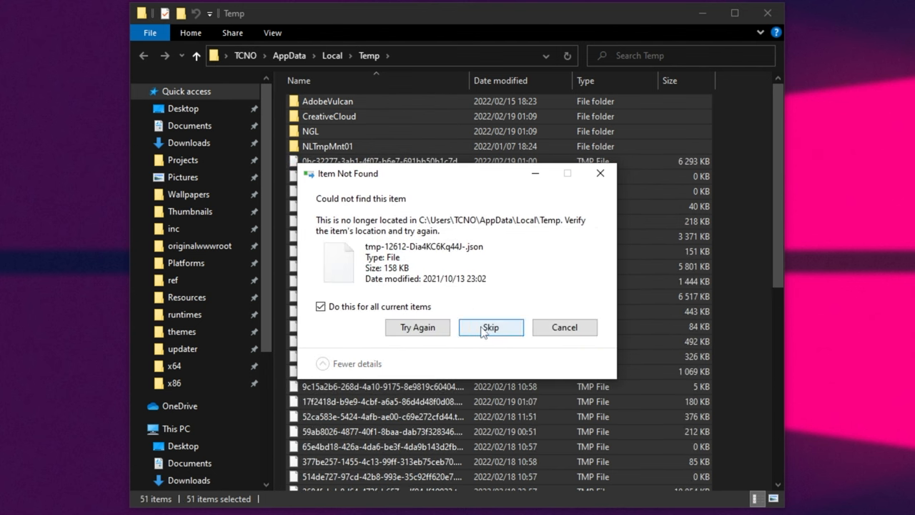
click(490, 326)
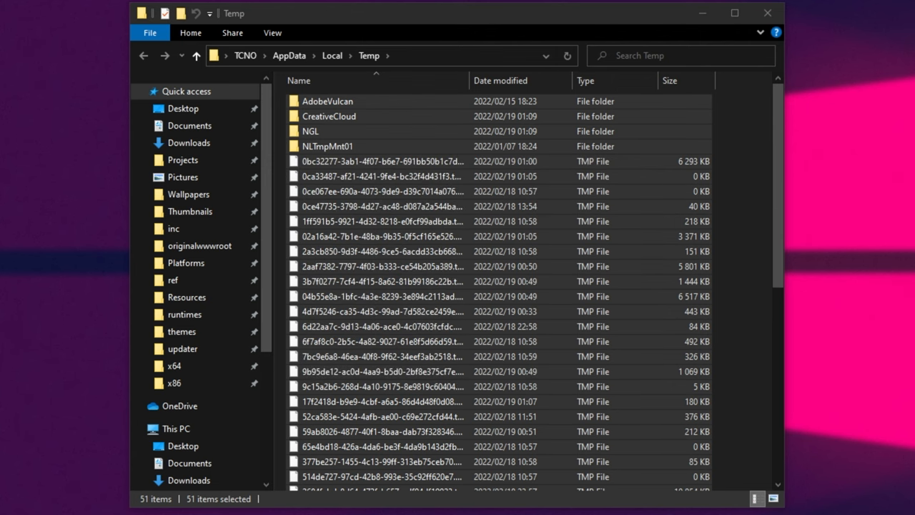
click(174, 429)
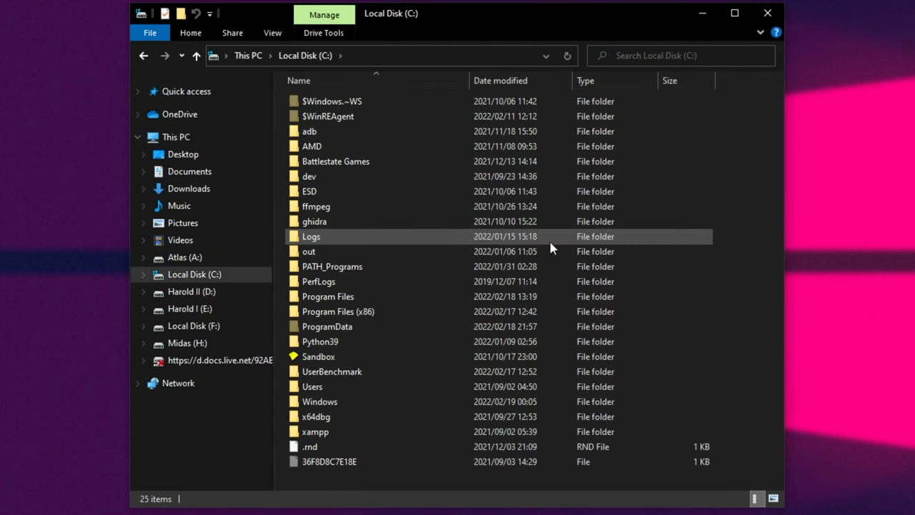
Open C:\Windows\Temp and select all its temporary files.
double_click(321, 400)
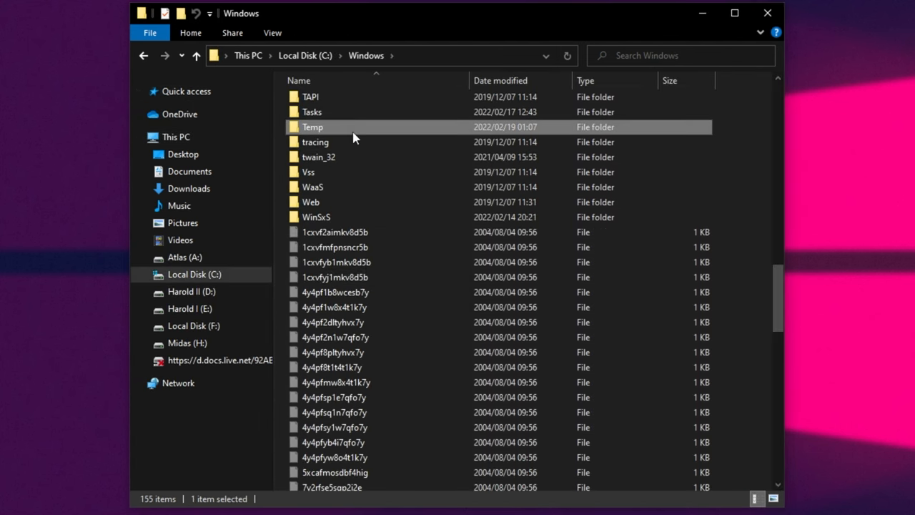
double_click(312, 126)
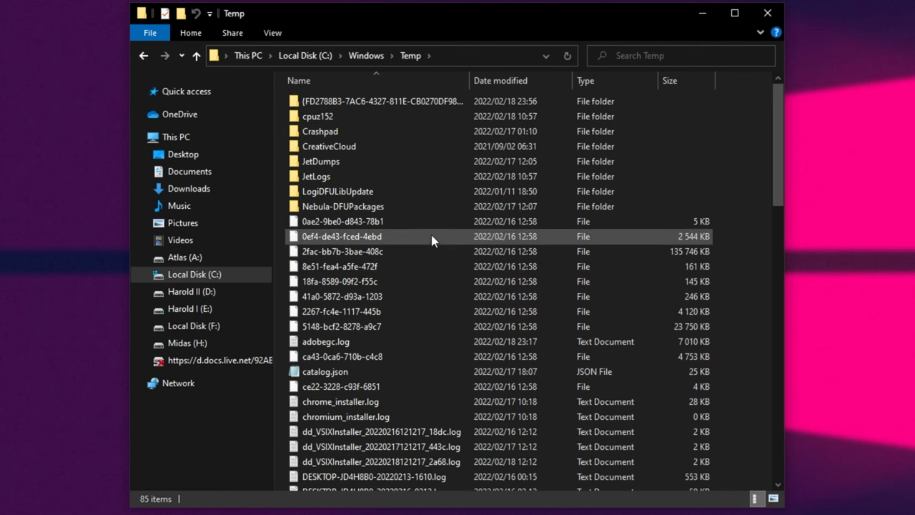
key(ctrl+a)
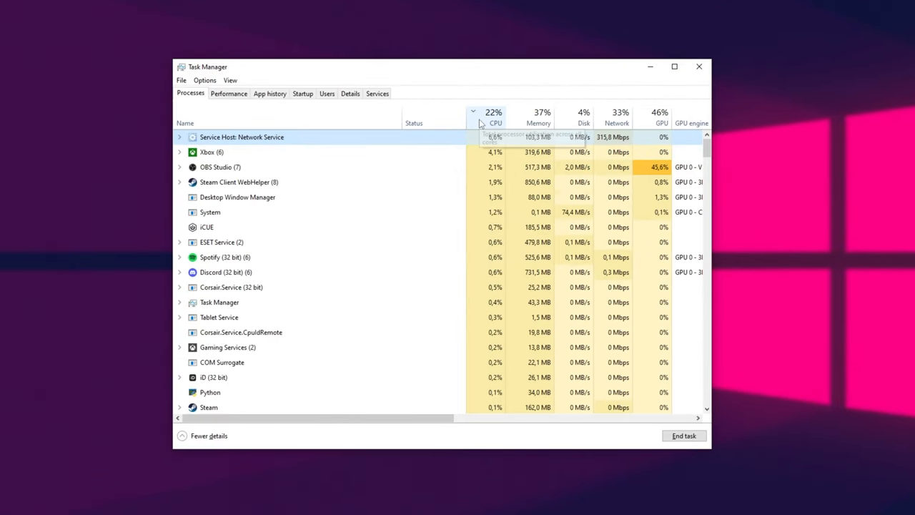
click(538, 111)
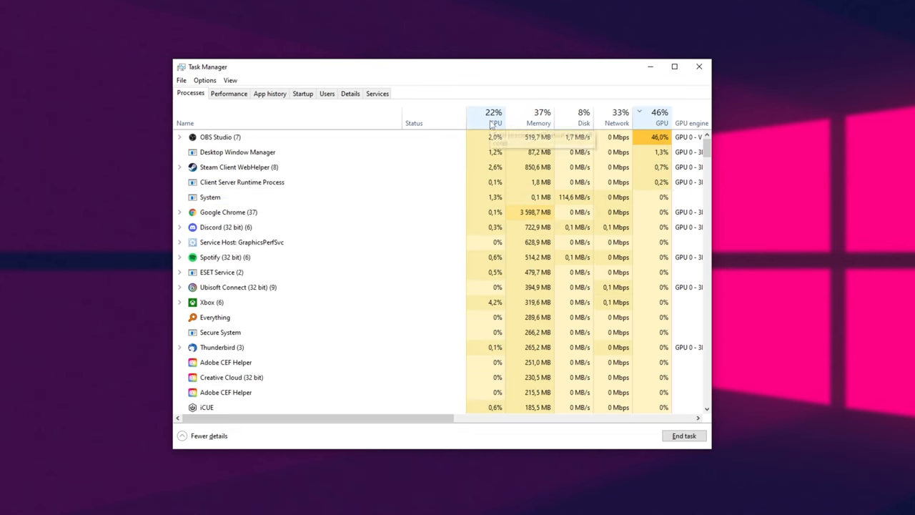
click(495, 111)
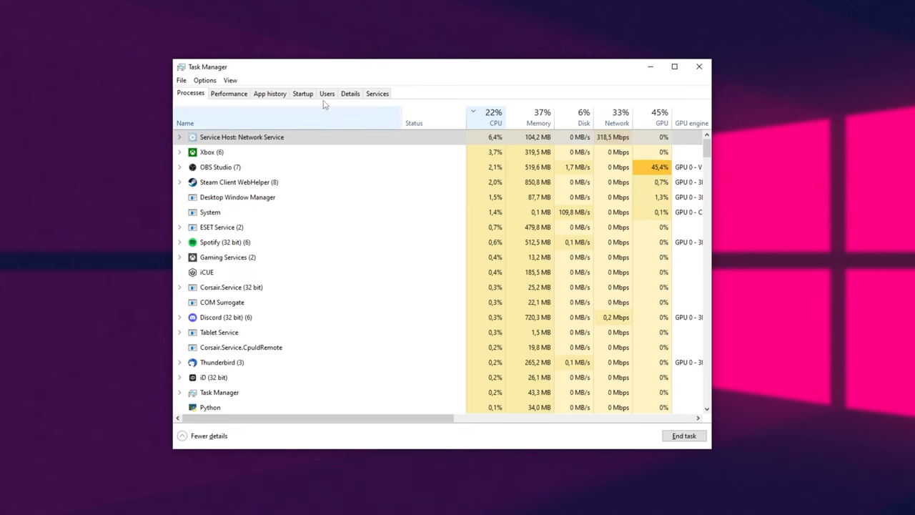
Show the Startup apps list and bring up options for the f.lux entry.
click(303, 93)
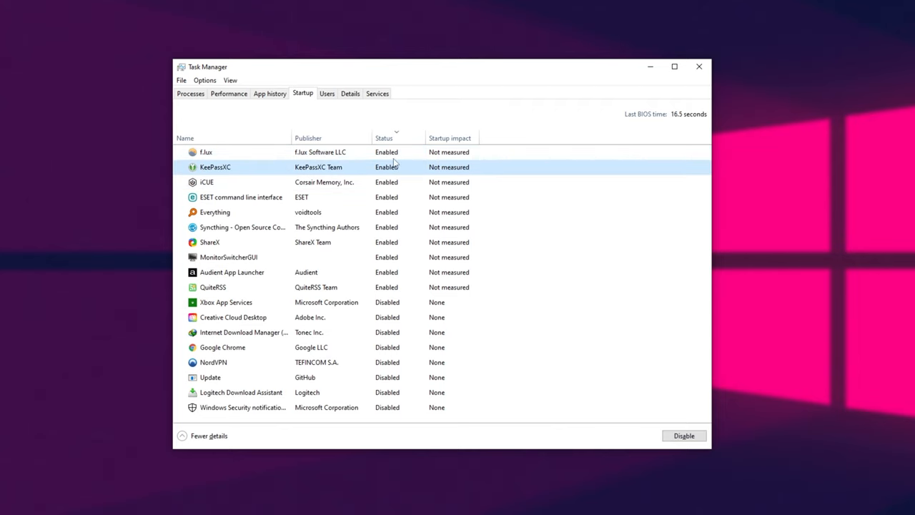
right_click(206, 151)
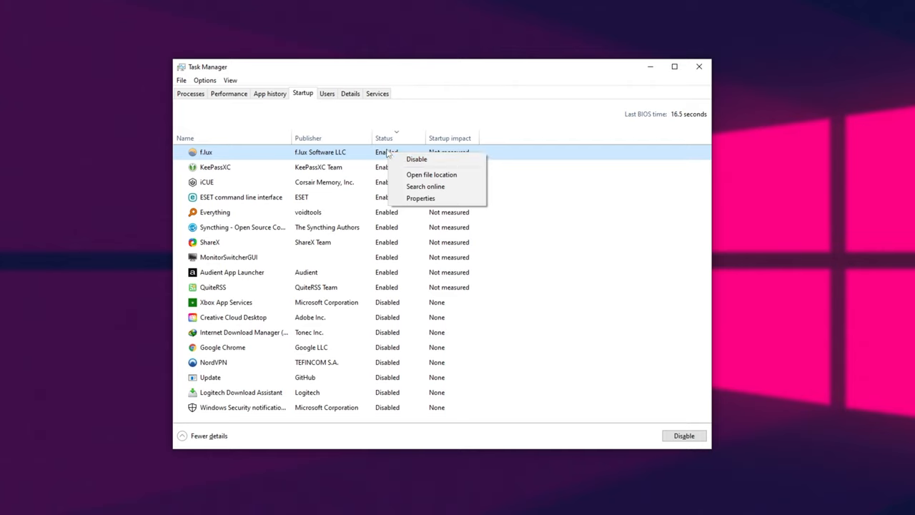
mouse_move(435, 160)
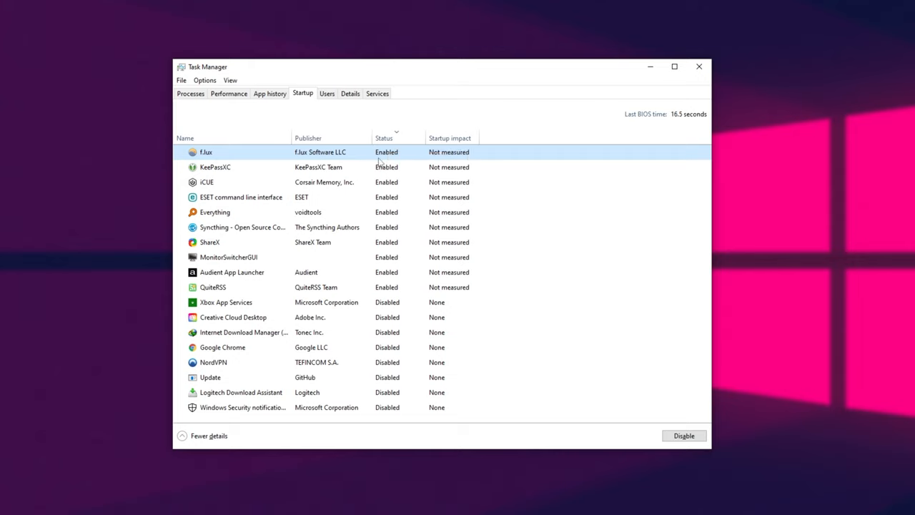
mouse_move(449, 211)
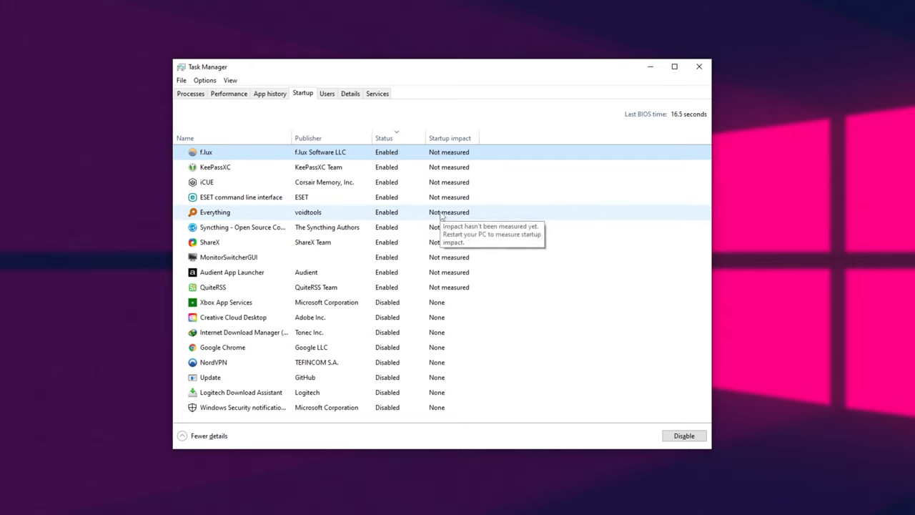
mouse_move(350, 126)
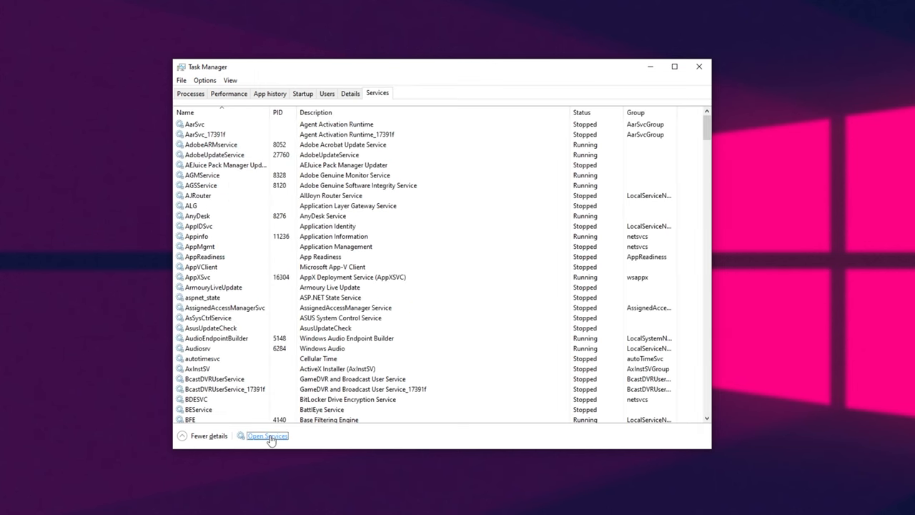
Open the Services console and Xbox Live Networking Service's properties with the Startup type dropdown.
click(268, 434)
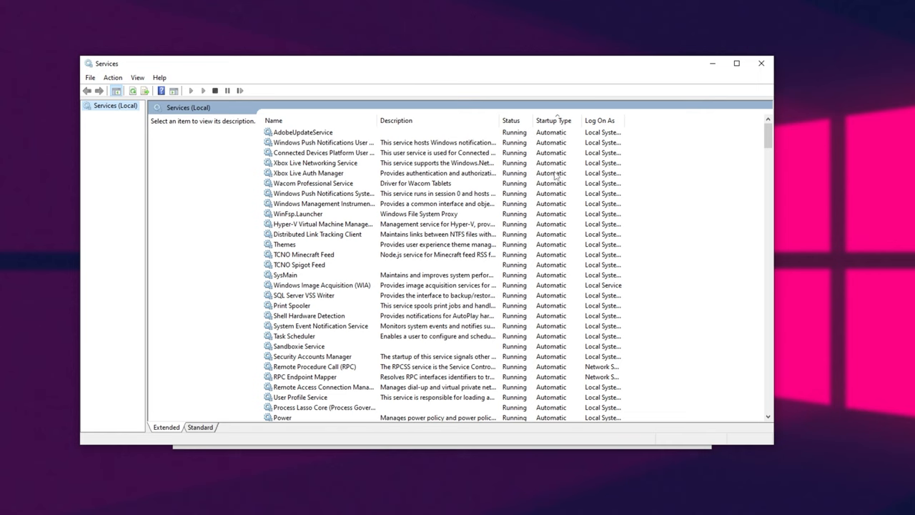
double_click(314, 163)
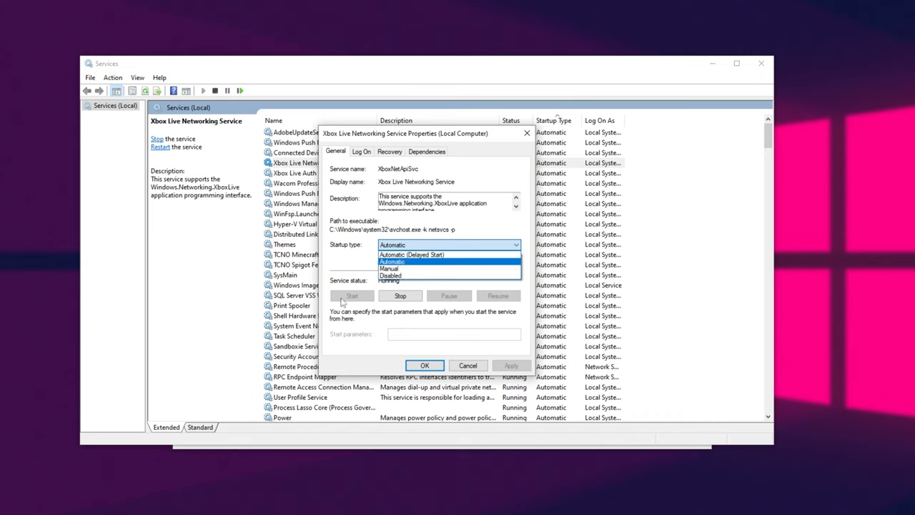
mouse_move(342, 248)
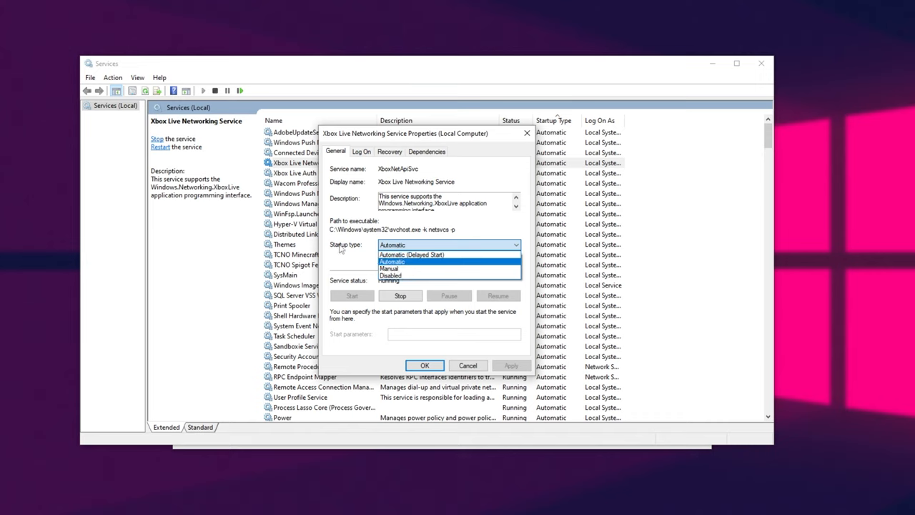
click(392, 261)
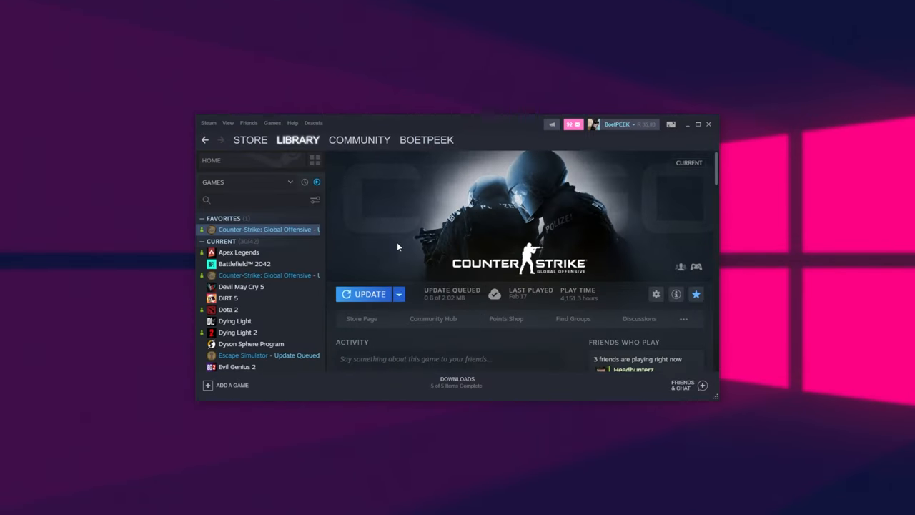
mouse_move(350, 243)
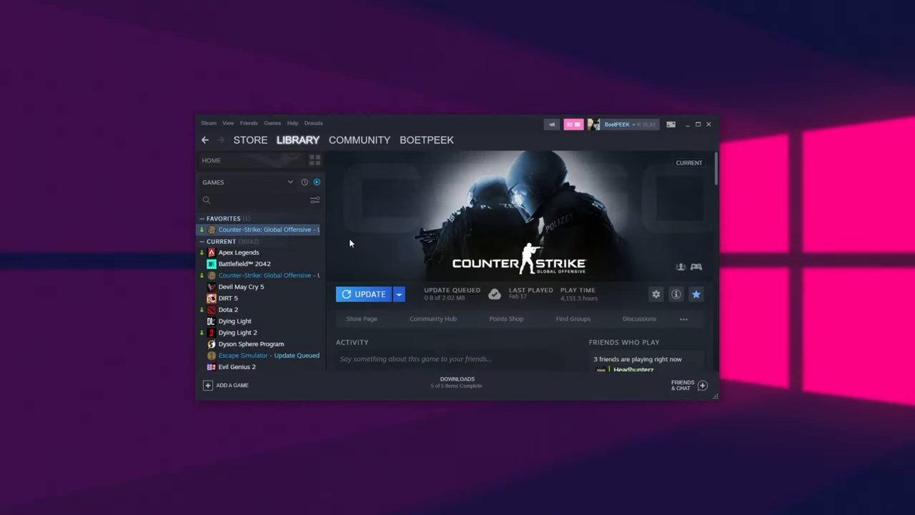
Bring up the library options for Counter-Strike: Global Offensive to browse its local files.
right_click(266, 228)
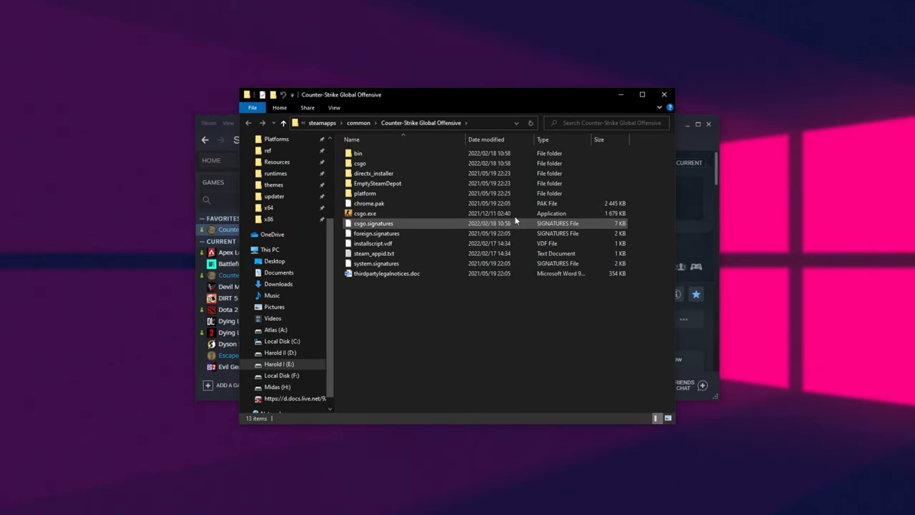
click(365, 213)
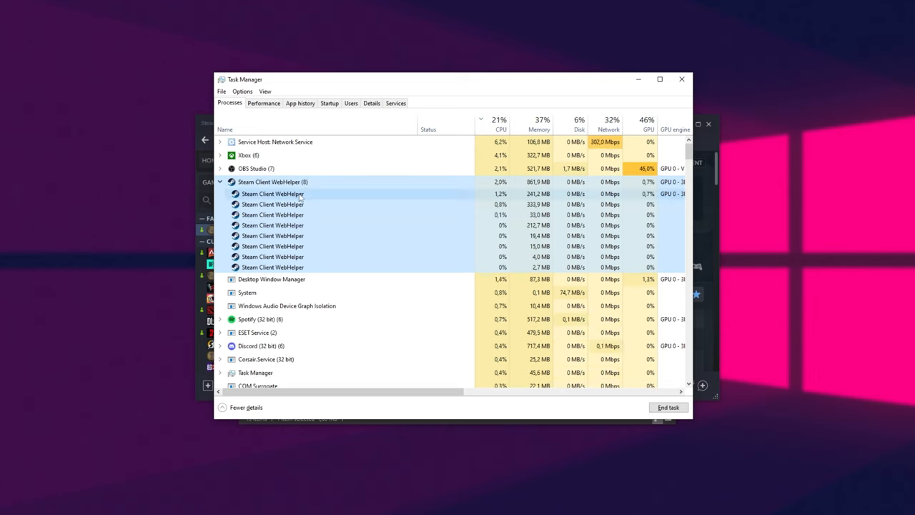
right_click(271, 191)
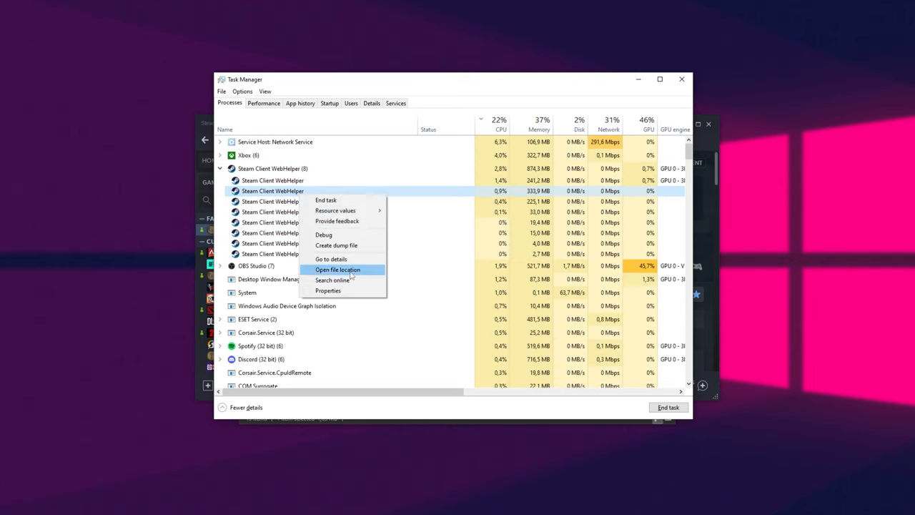
click(337, 269)
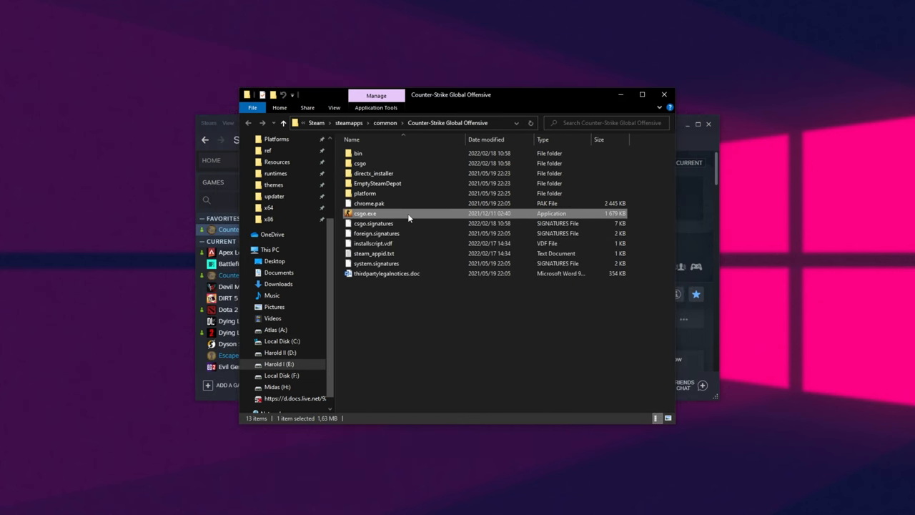
Set csgo.exe's compatibility to disable fullscreen optimizations and let the application handle high DPI scaling.
right_click(365, 213)
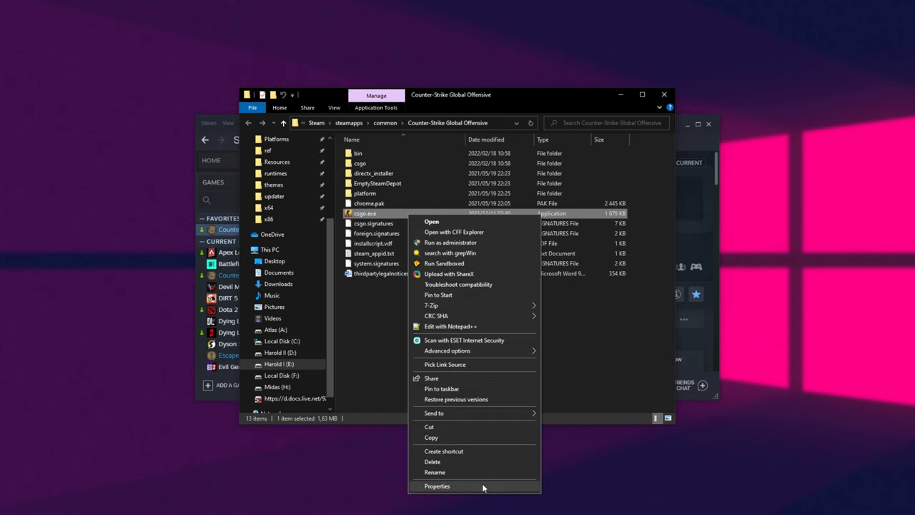
click(438, 486)
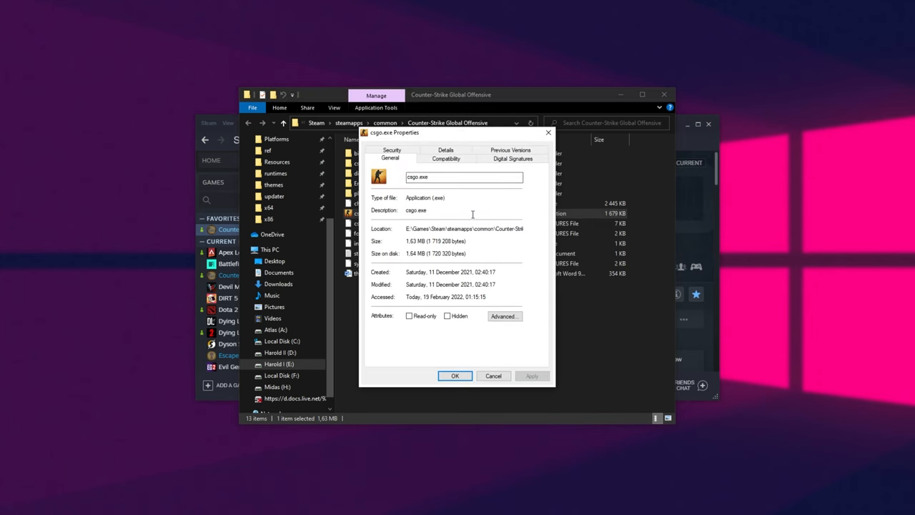
click(446, 157)
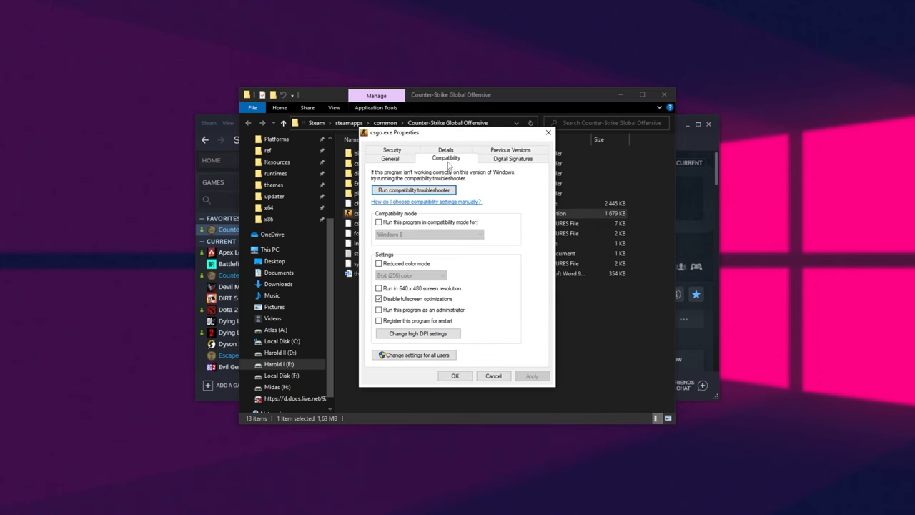
click(418, 335)
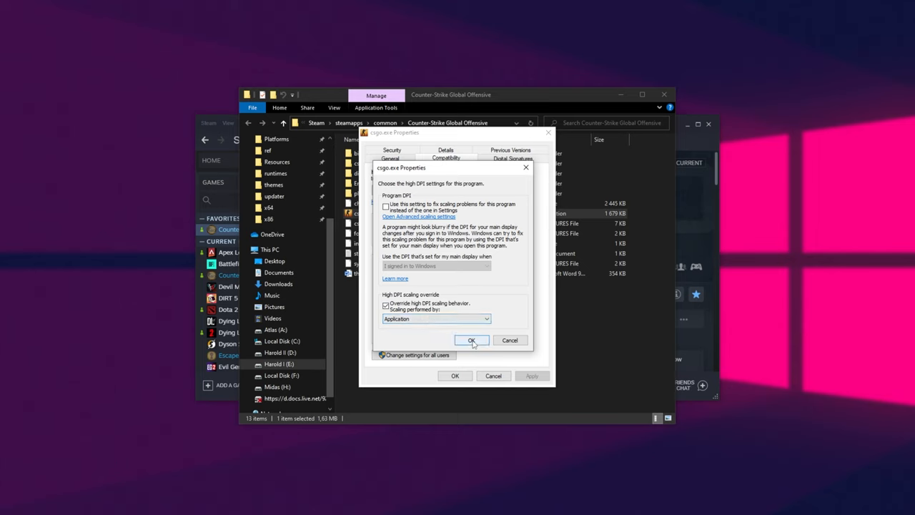
click(472, 340)
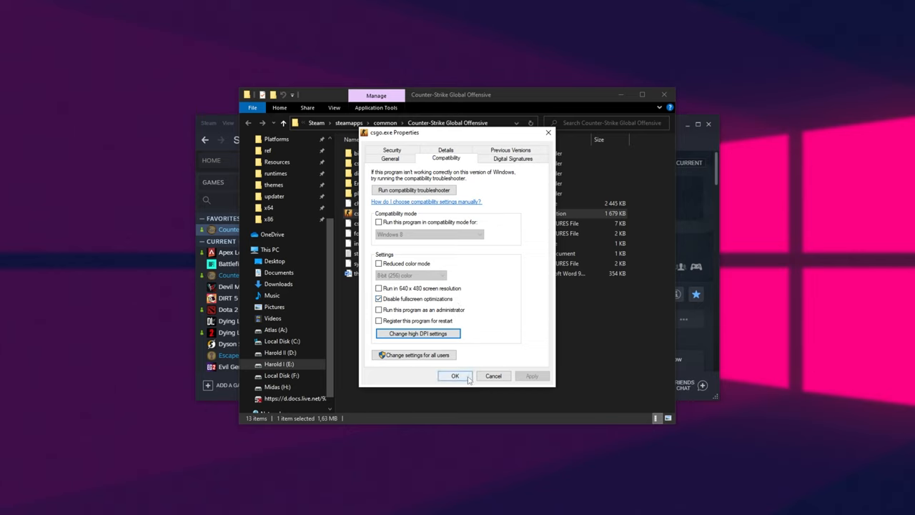
click(454, 375)
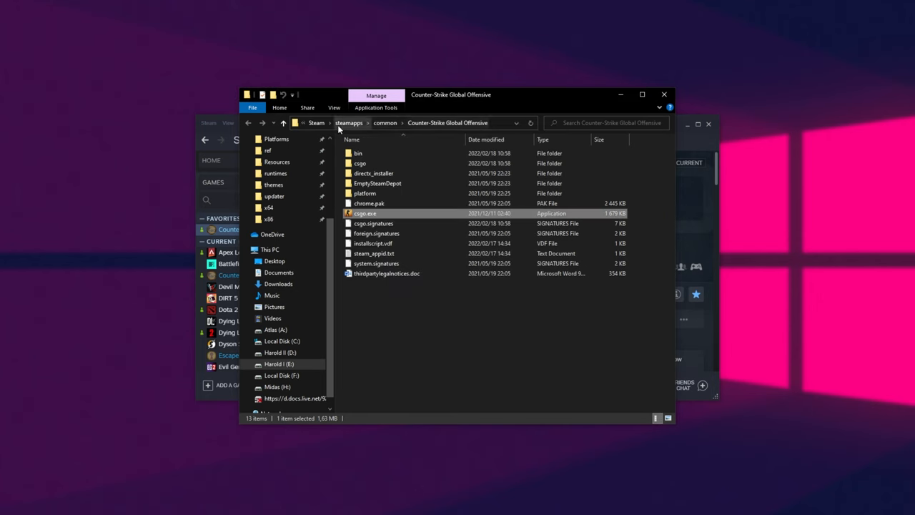
Copy the Counter-Strike Global Offensive folder's address as text from the Explorer address bar.
right_click(446, 123)
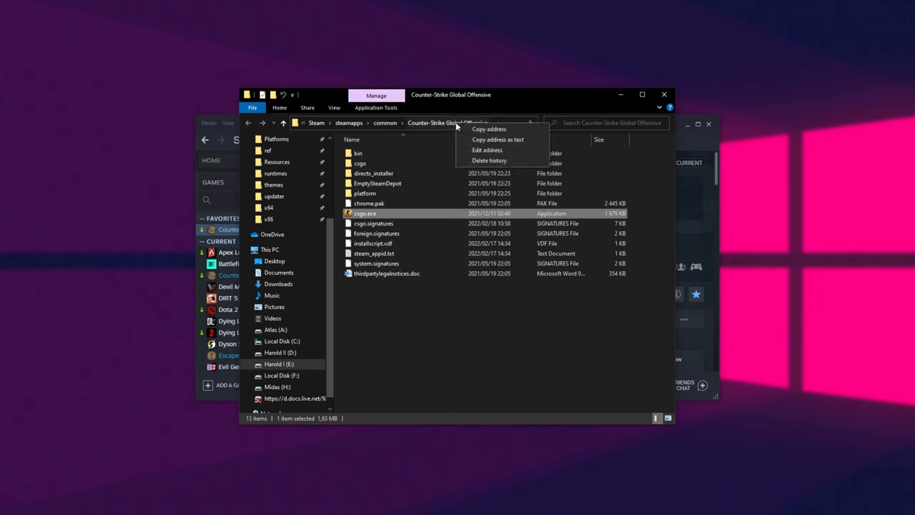
click(498, 140)
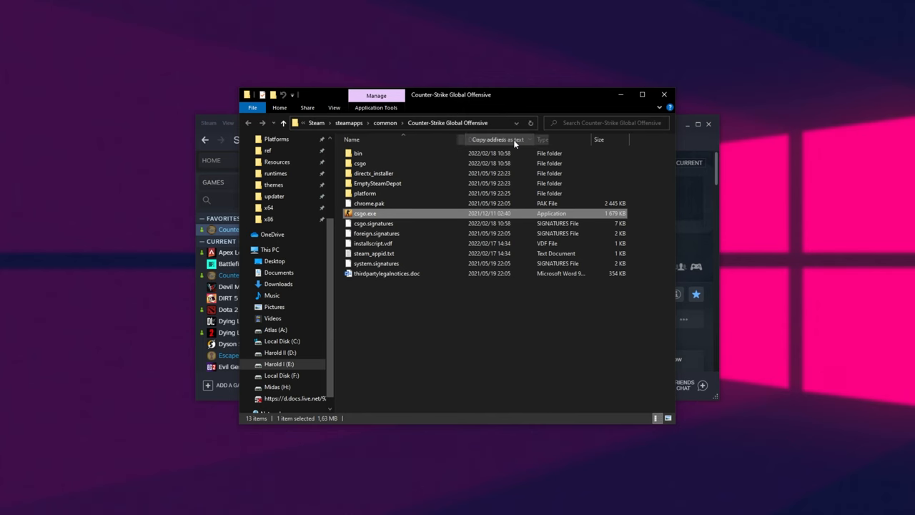
click(11, 503)
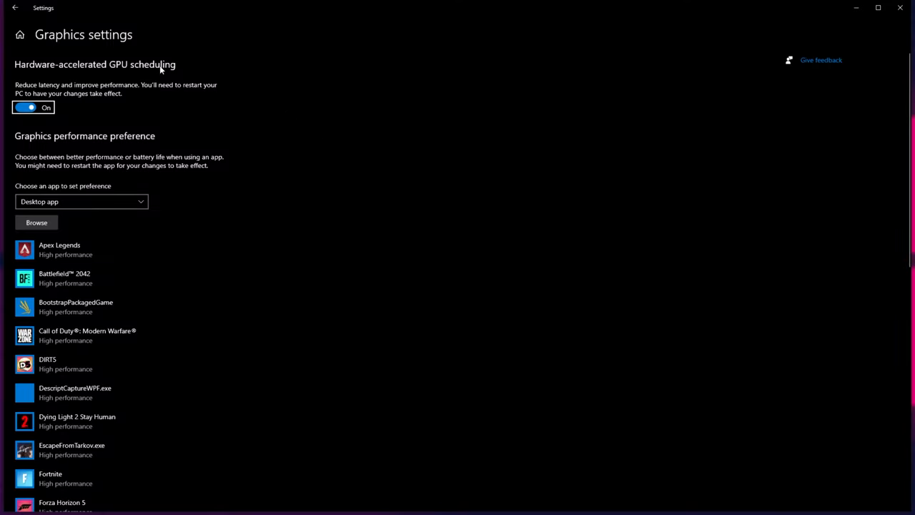
mouse_move(133, 82)
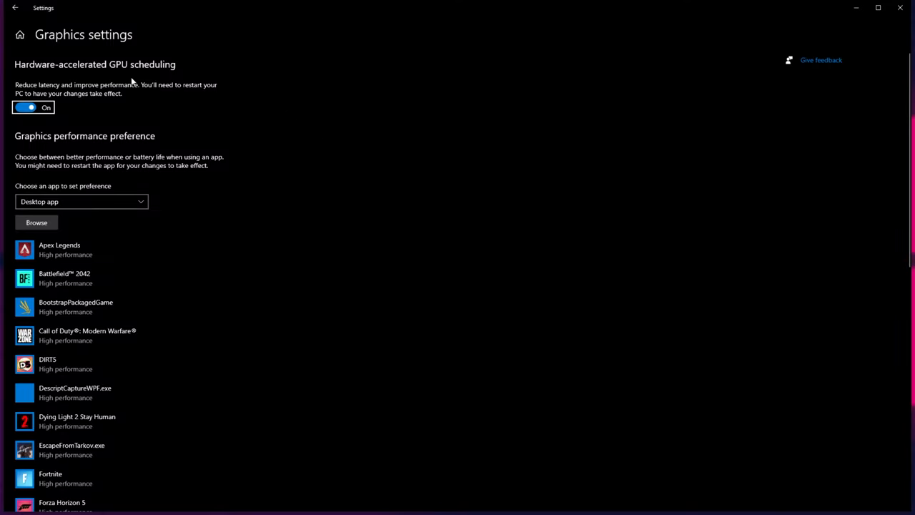
mouse_move(66, 142)
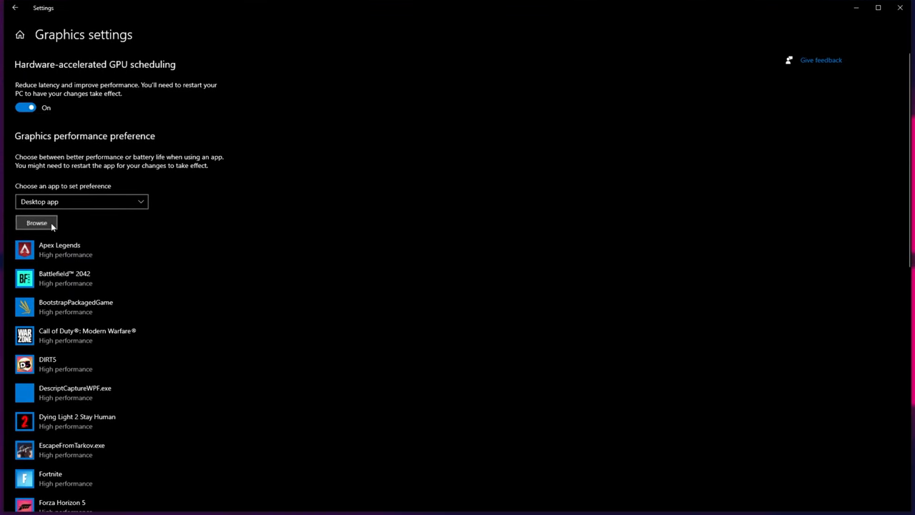
Add csgo.exe from E:\Games\Steam\steamapps\common\Counter-Strike Global Offensive with High performance preference saved.
click(36, 223)
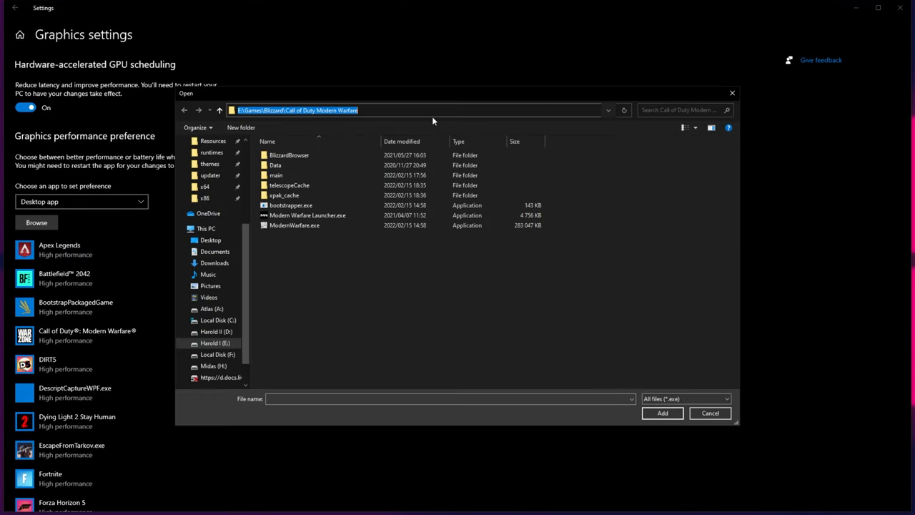
text(E:\Games\Steam\steamapps\common\Counter-Strike Global Offensive)
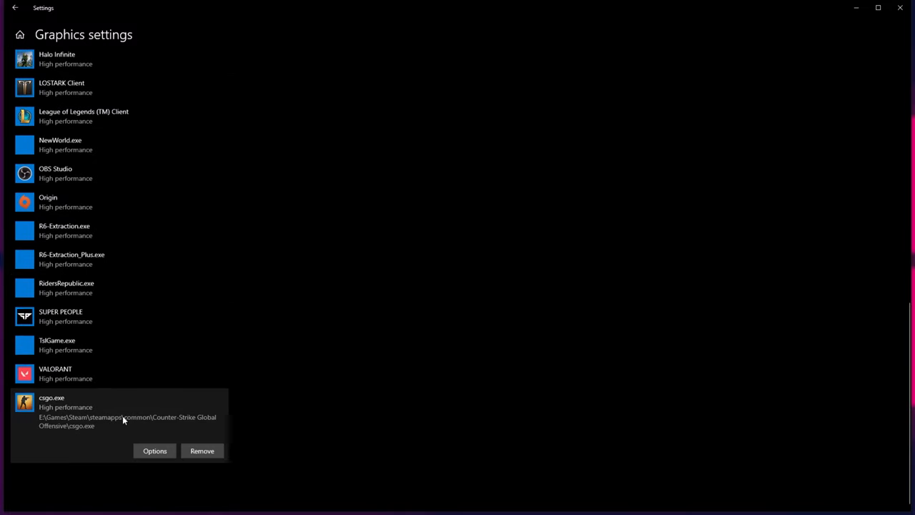
click(155, 450)
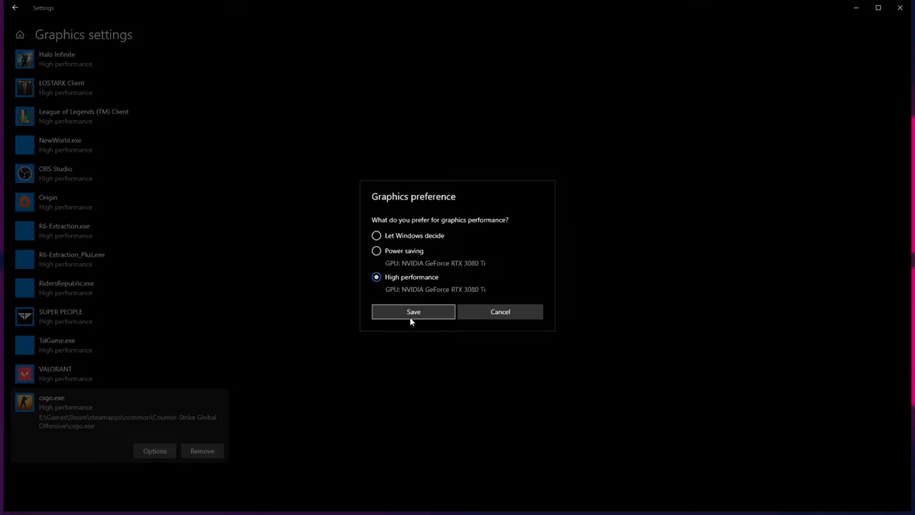
click(413, 312)
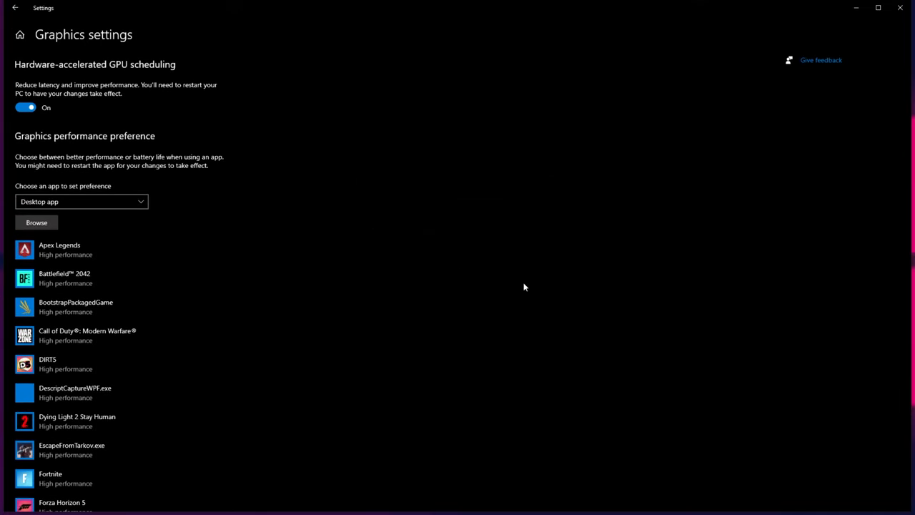
mouse_move(398, 208)
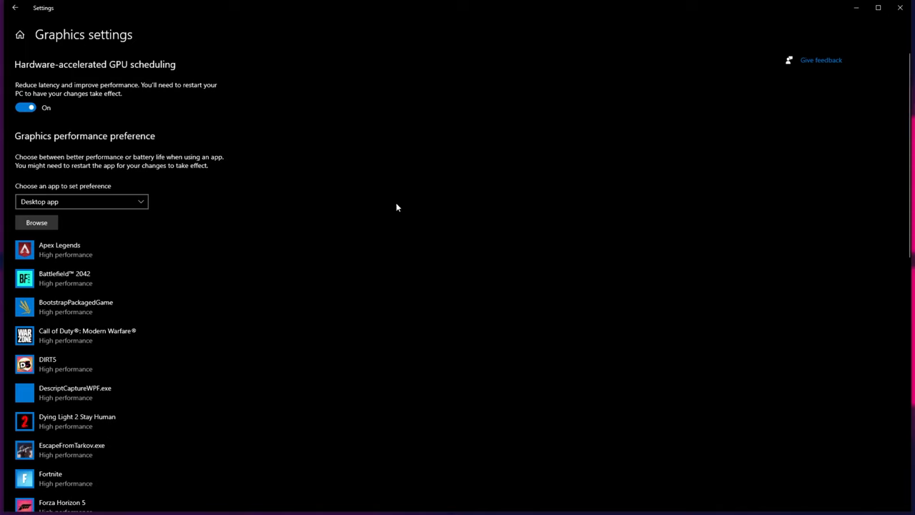
mouse_move(152, 186)
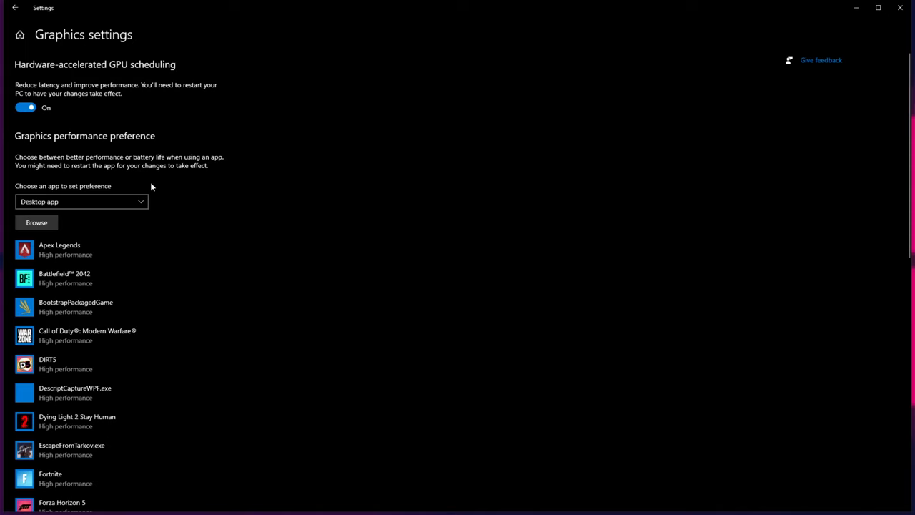
Toggle the app type to Microsoft Store apps and back to desktop apps.
click(81, 200)
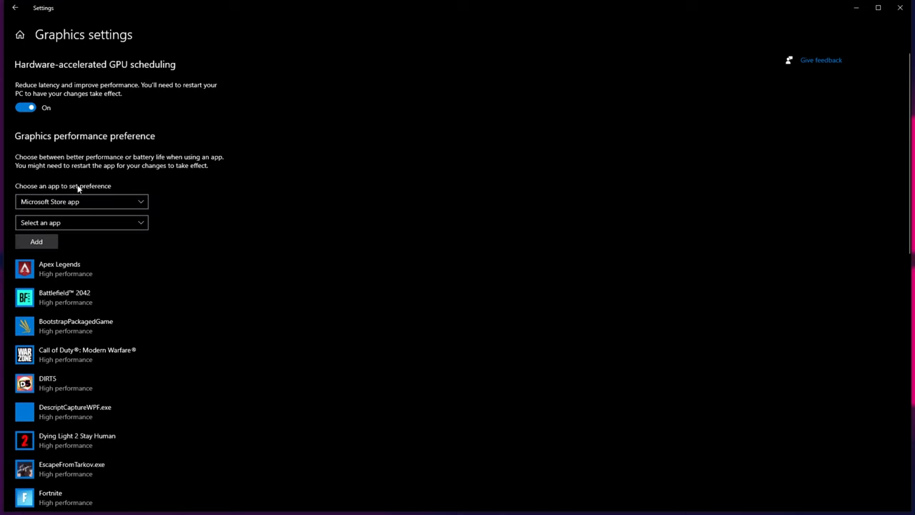
click(81, 223)
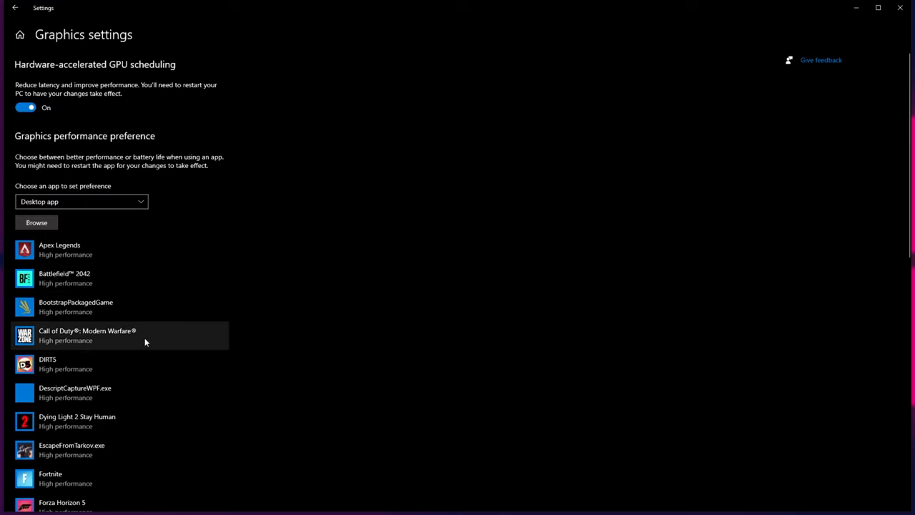
mouse_move(275, 172)
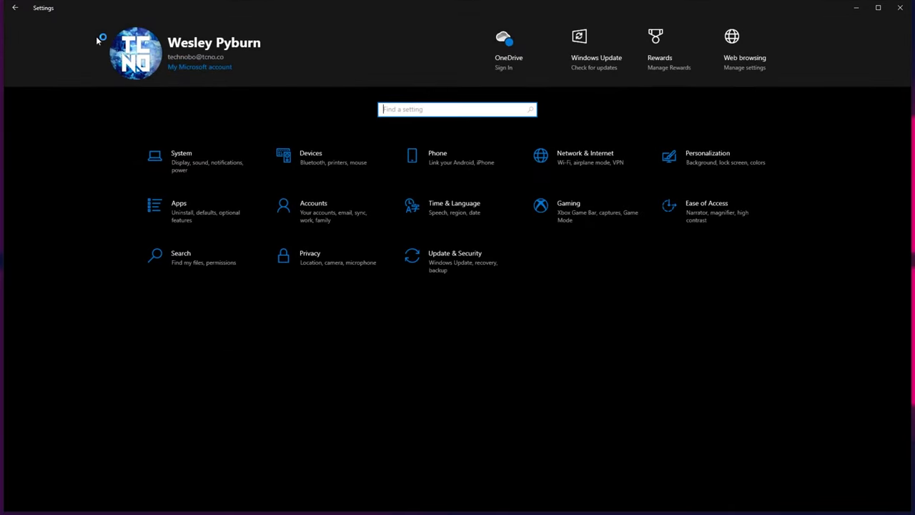
Review Gaming settings: Xbox Game Bar off, Game Mode on, then reach the Captures page.
click(569, 208)
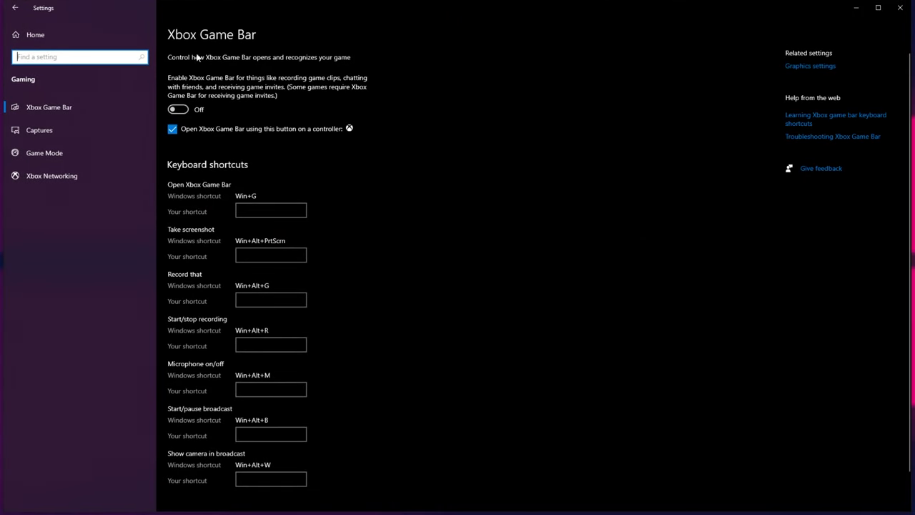
mouse_move(360, 128)
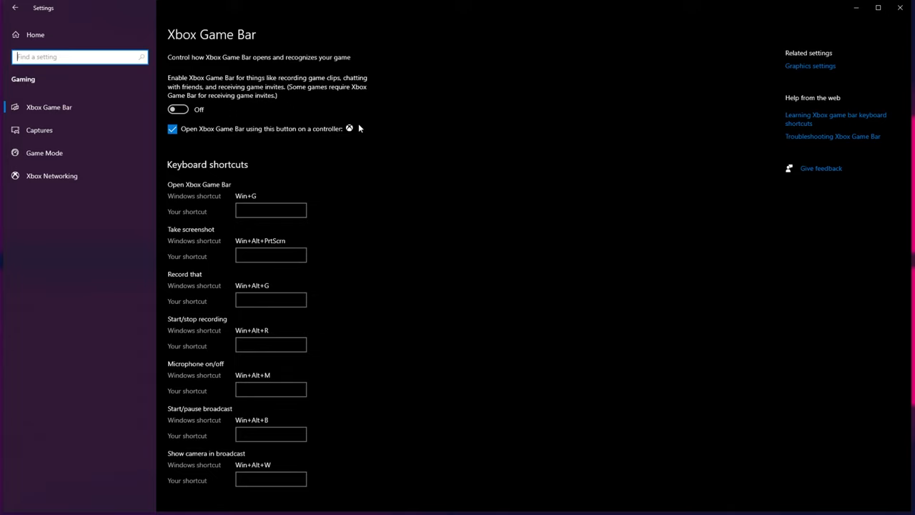
click(45, 152)
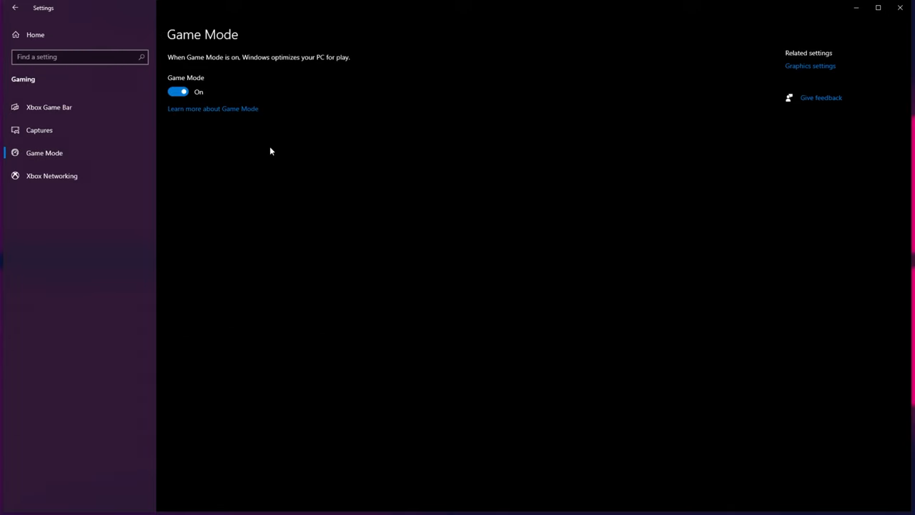
mouse_move(229, 120)
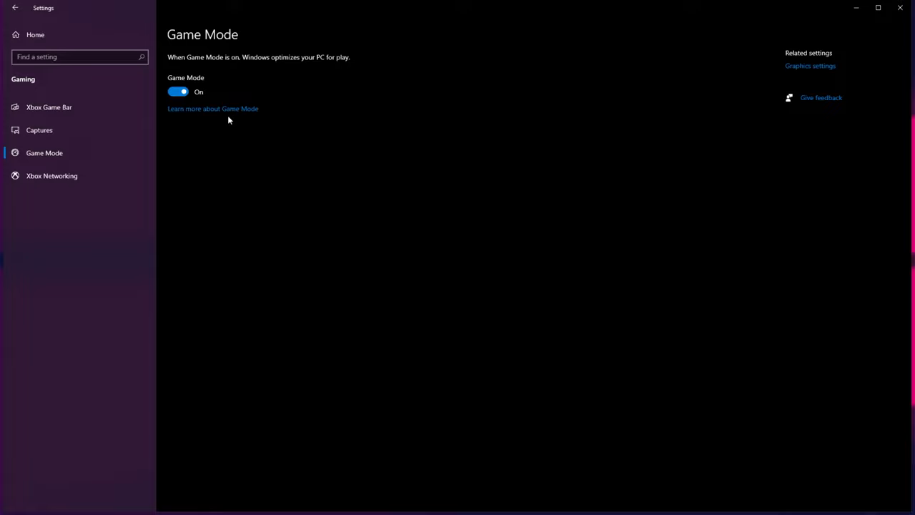
mouse_move(261, 52)
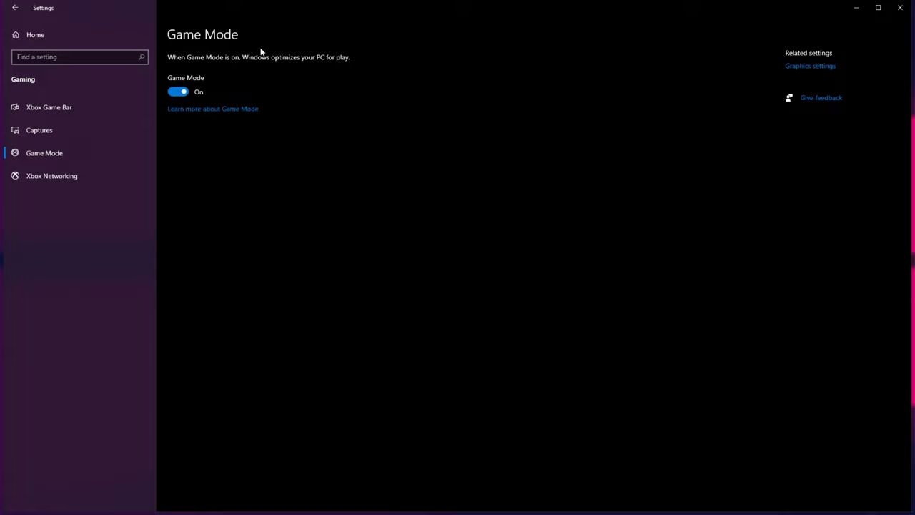
click(40, 129)
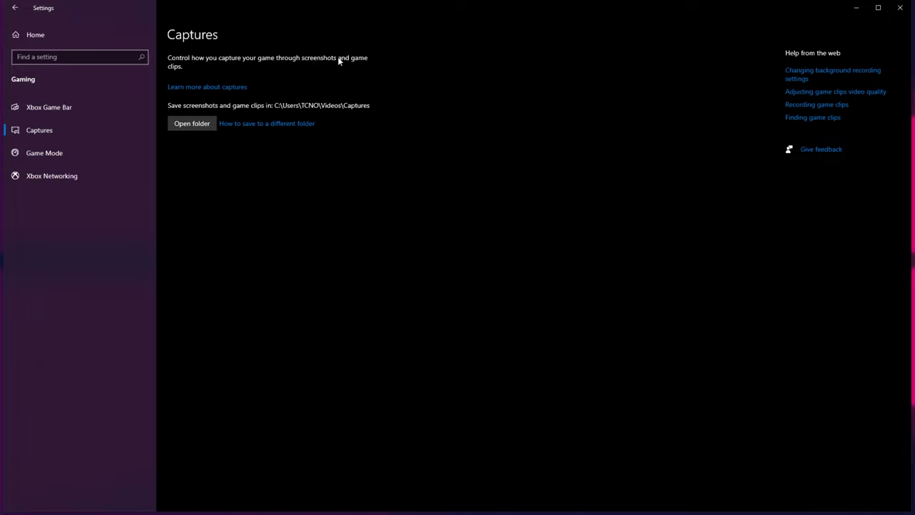
mouse_move(372, 129)
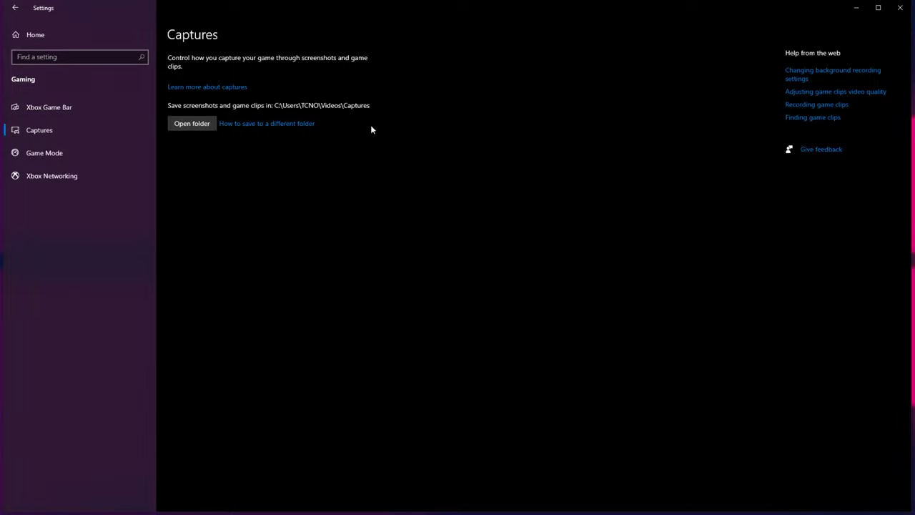
mouse_move(841, 45)
text(xbox)
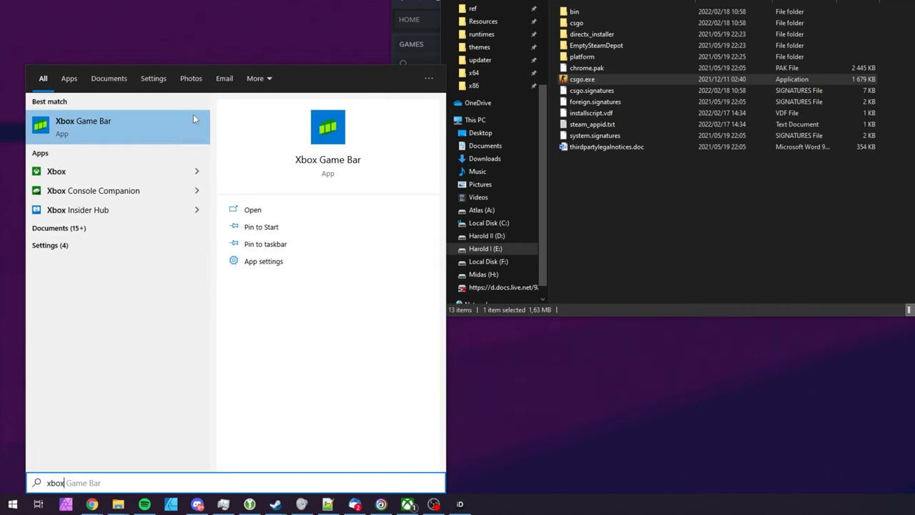
mouse_move(108, 155)
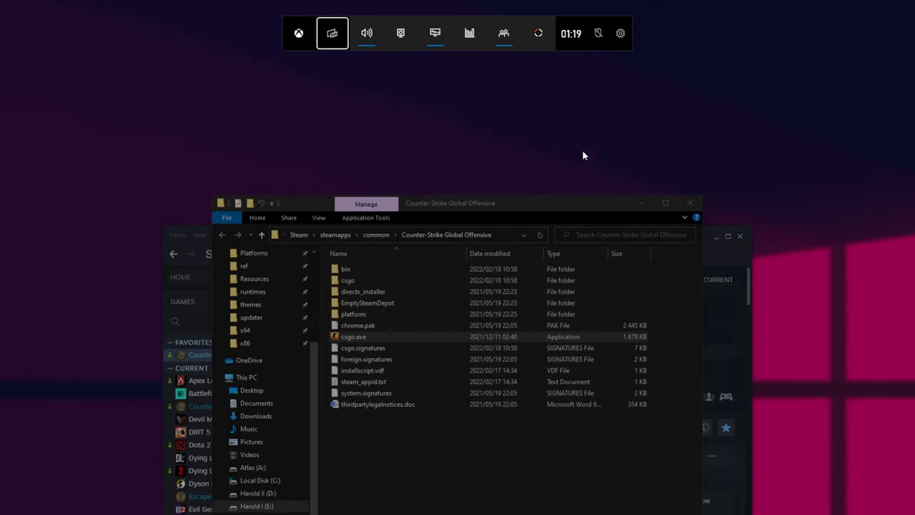
Show the Xbox Game Bar's Capturing settings with background recording unchecked.
click(621, 33)
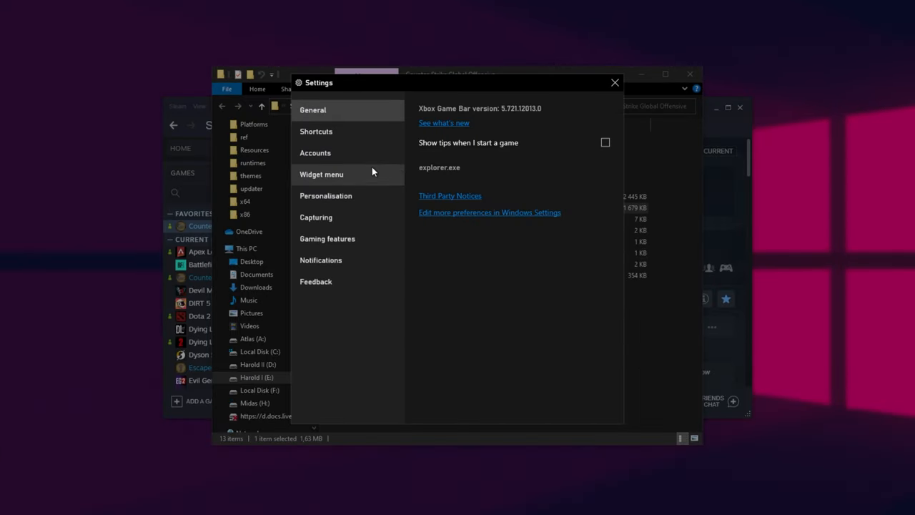
click(317, 217)
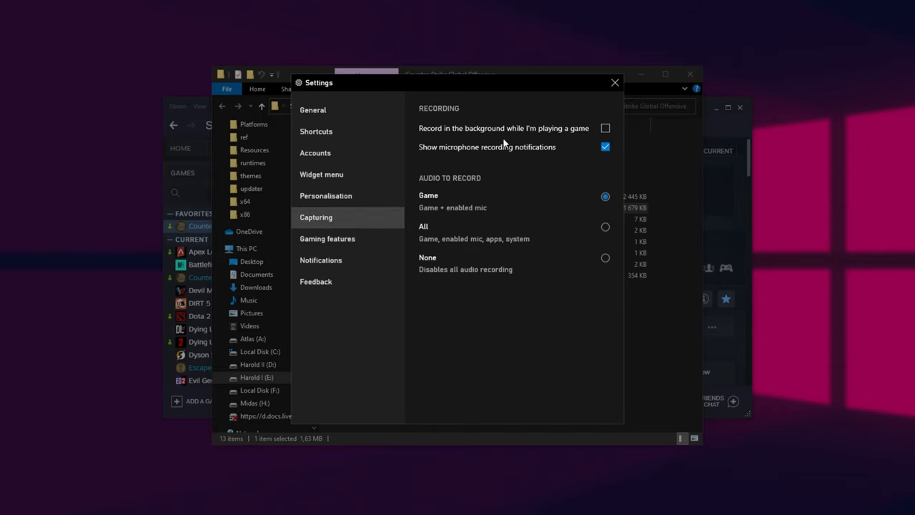